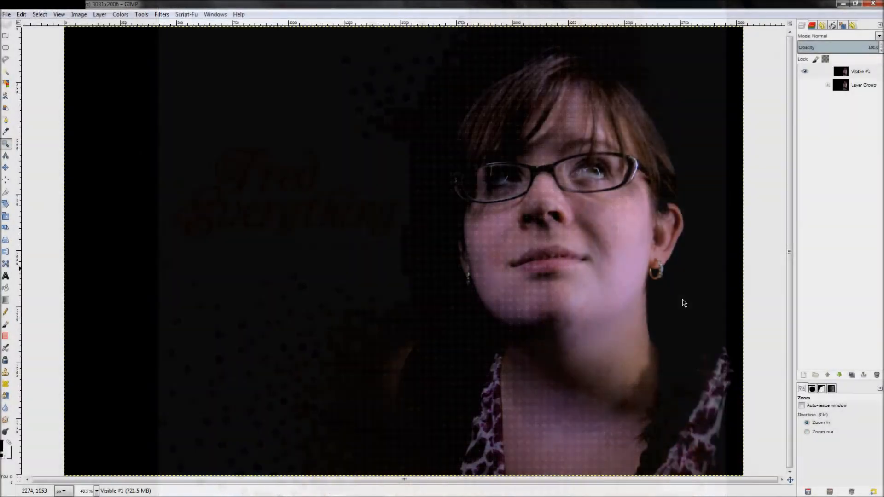
Step: Select a small circle of cheek skin on the portrait and copy it to the clipboard
click(5, 323)
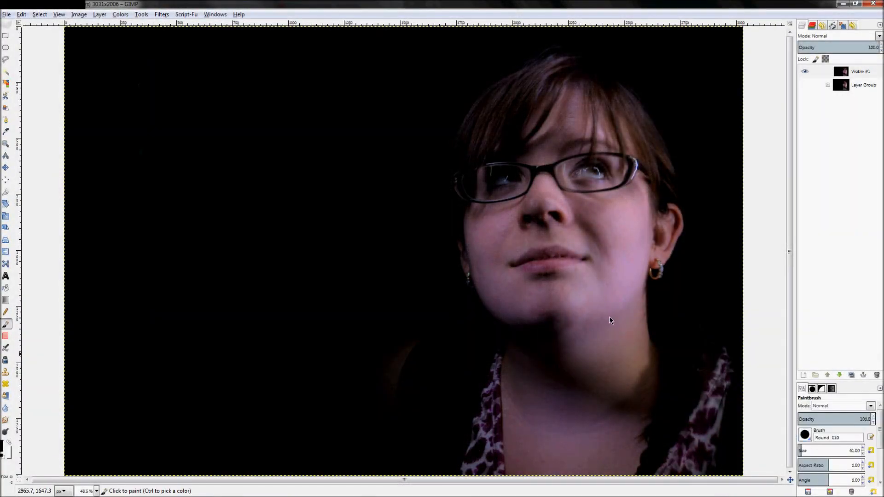
mouse_move(685, 138)
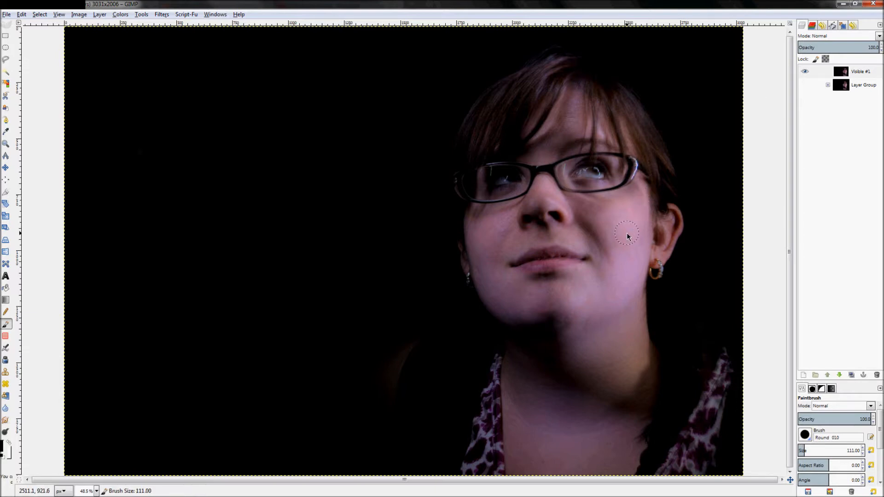
mouse_move(675, 214)
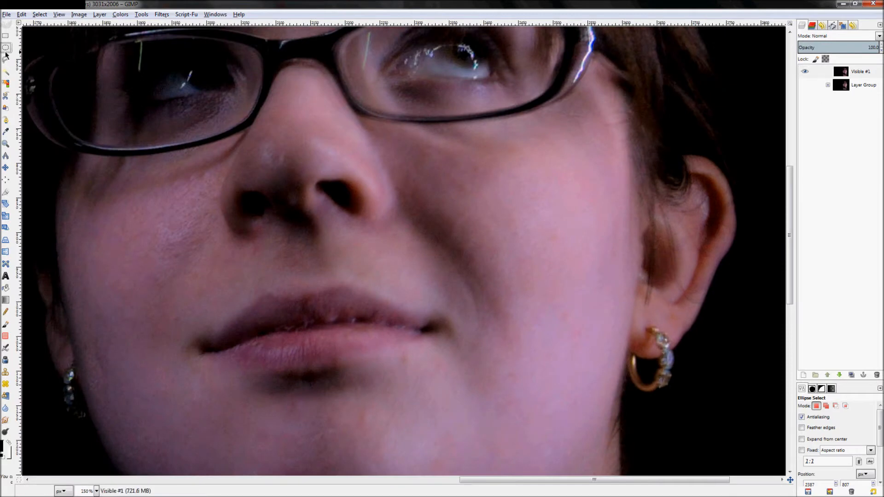
mouse_move(486, 210)
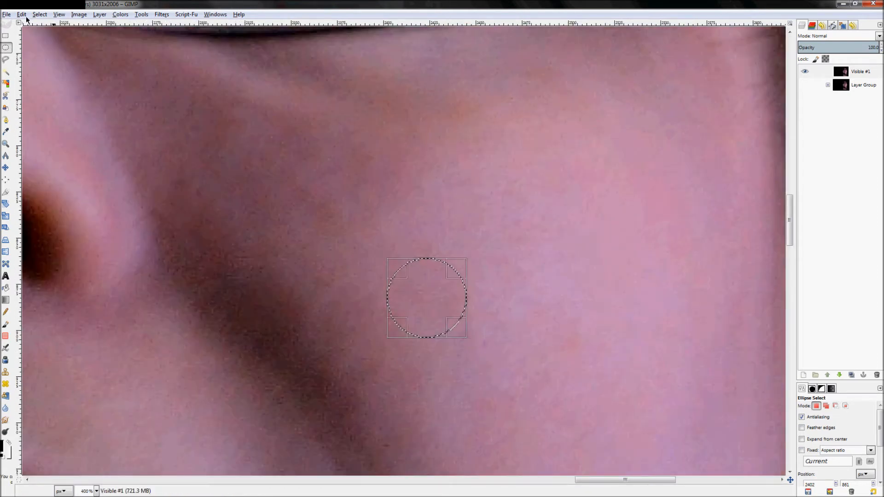
key(ctrl+c)
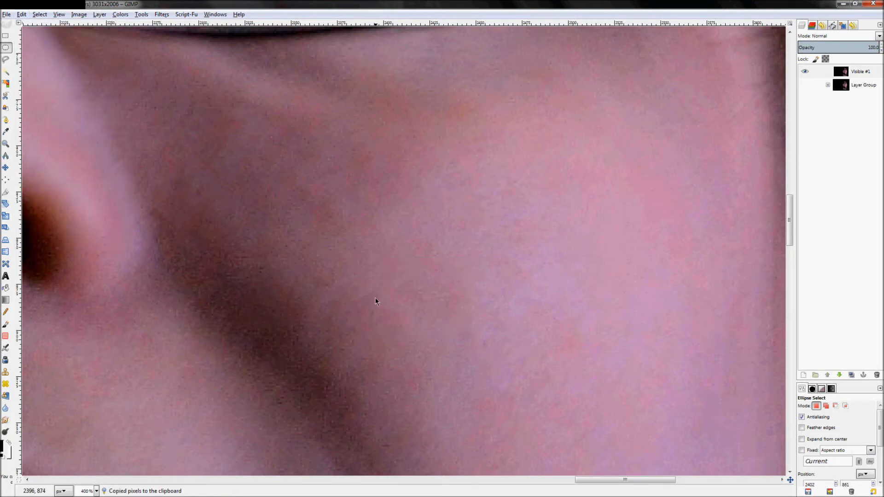
mouse_move(530, 295)
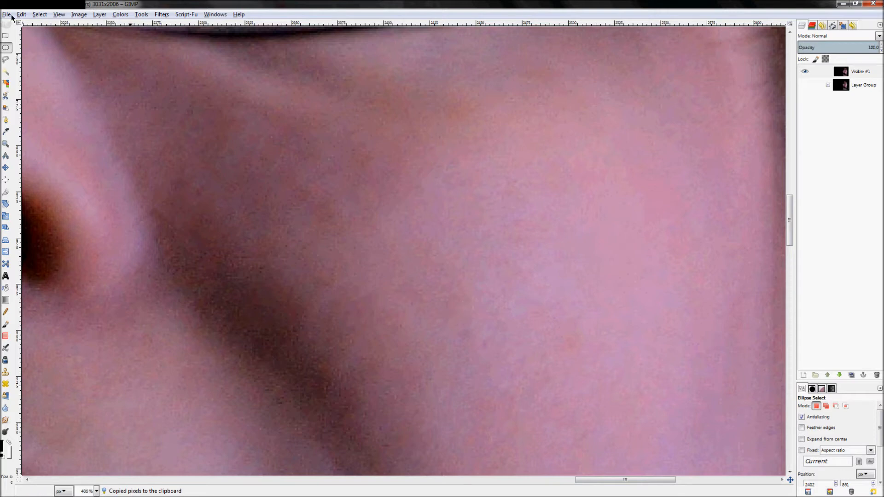
Step: Create a new image from the clipboard containing the copied skin circle
click(6, 13)
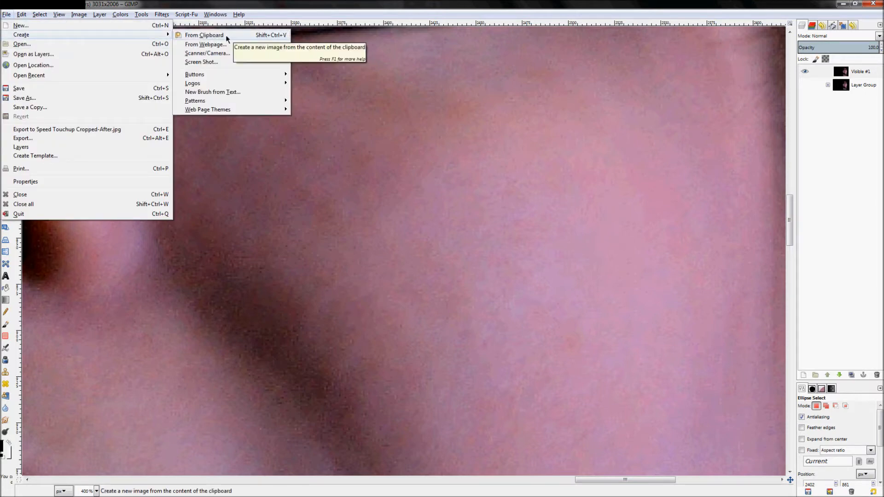
click(204, 35)
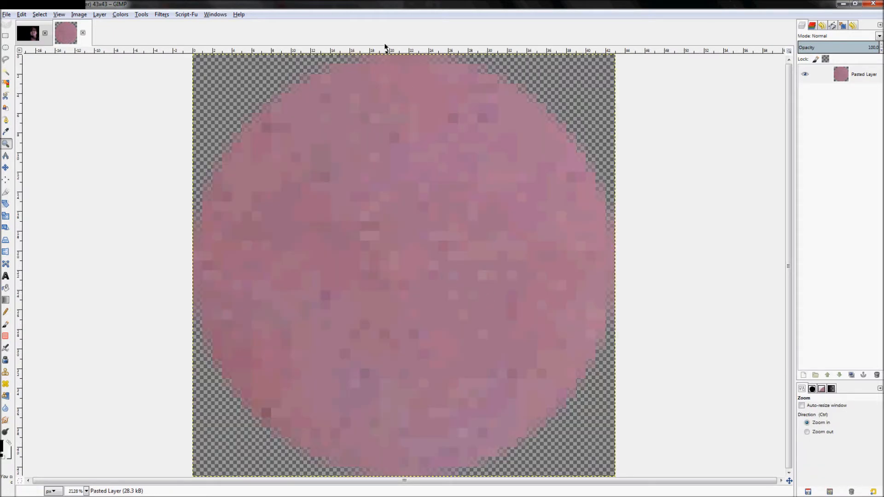
mouse_move(558, 107)
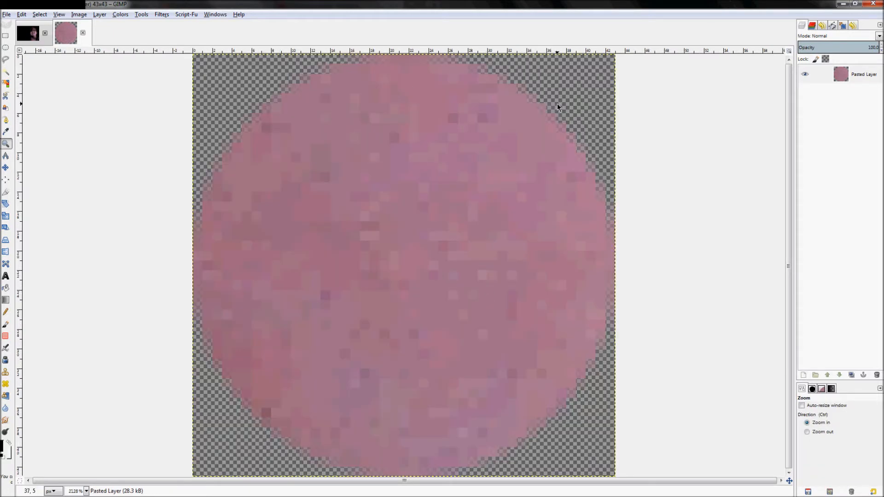
mouse_move(586, 221)
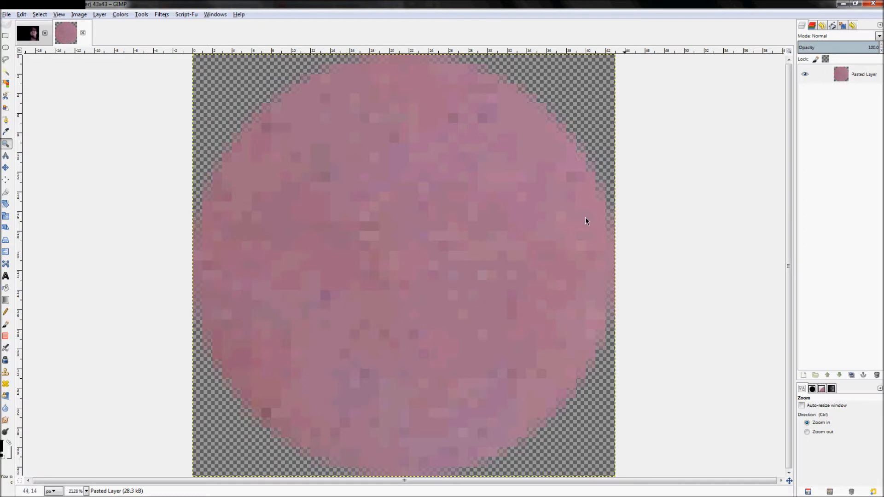
mouse_move(451, 157)
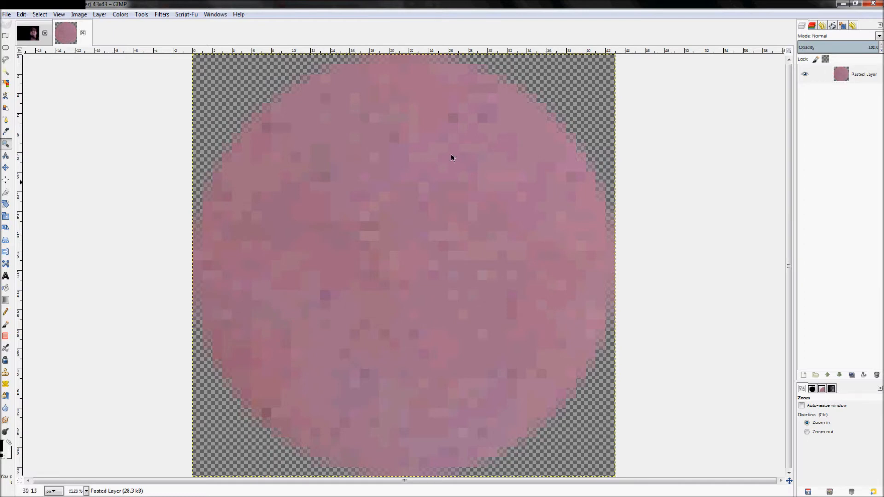
mouse_move(430, 428)
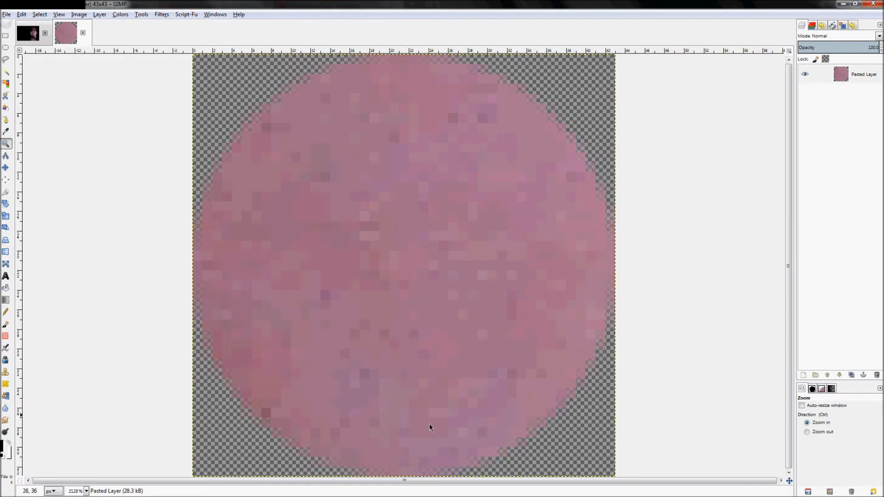
mouse_move(609, 267)
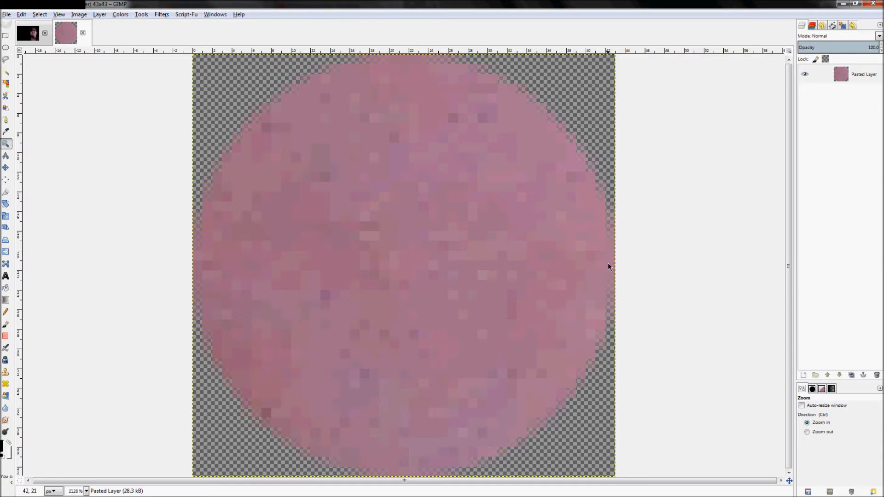
mouse_move(222, 163)
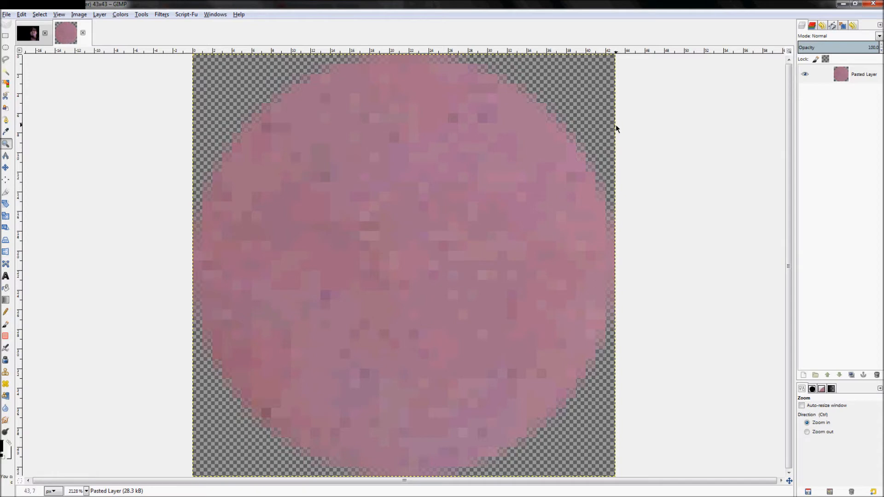
mouse_move(593, 94)
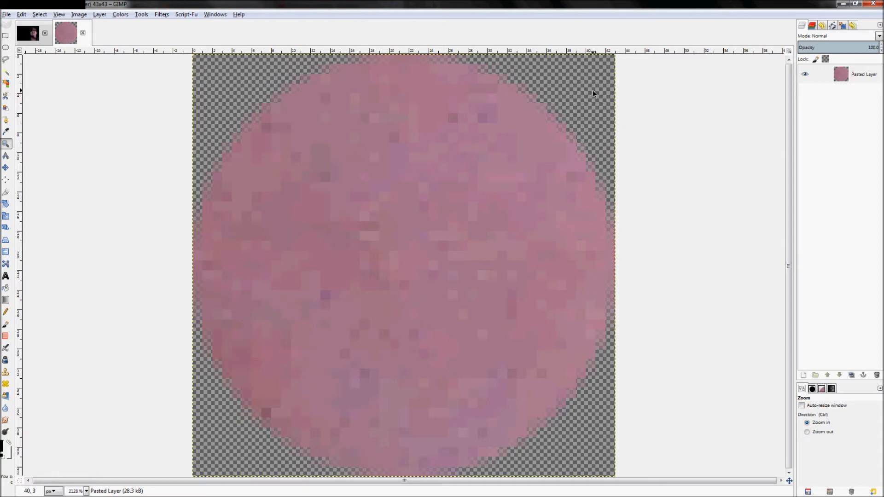
mouse_move(832, 81)
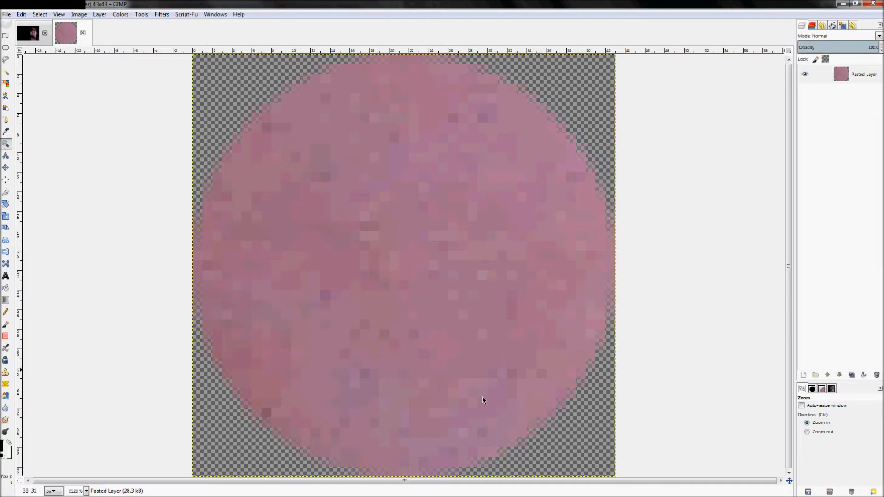
mouse_move(876, 162)
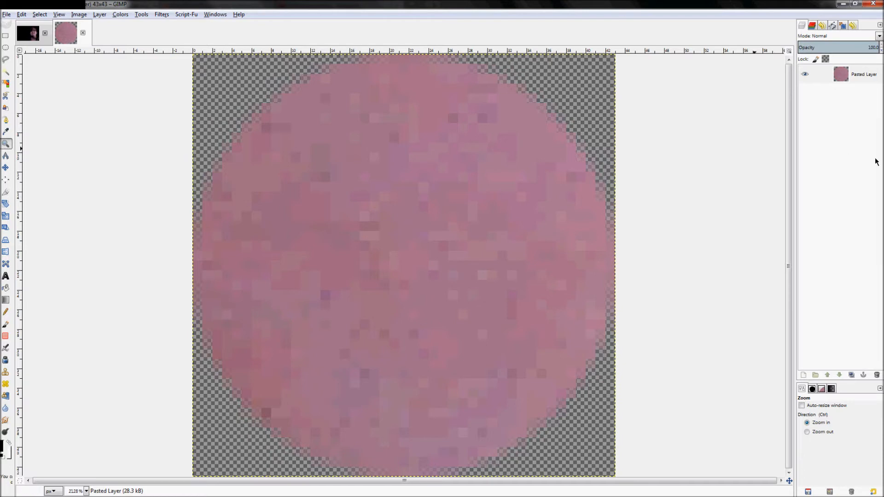
Step: Select the pasted layer's opaque pixels via Alpha to Selection and fill the circle with black
right_click(840, 73)
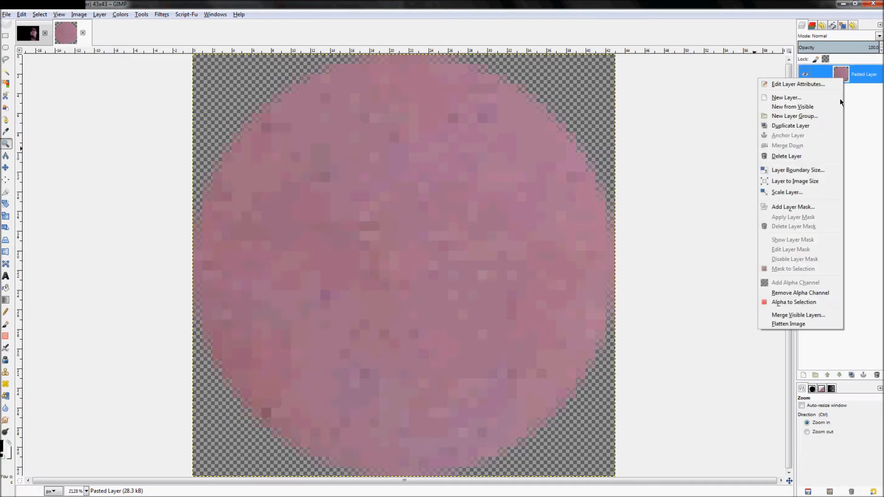
mouse_move(792, 302)
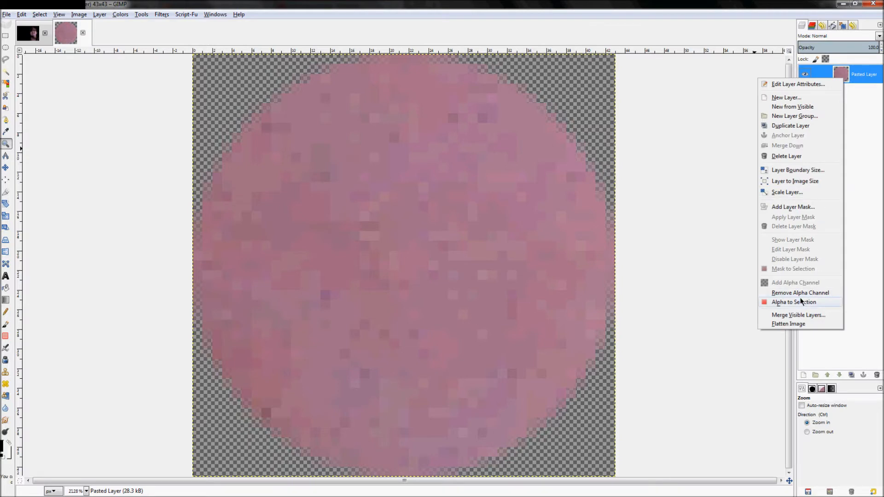
click(794, 302)
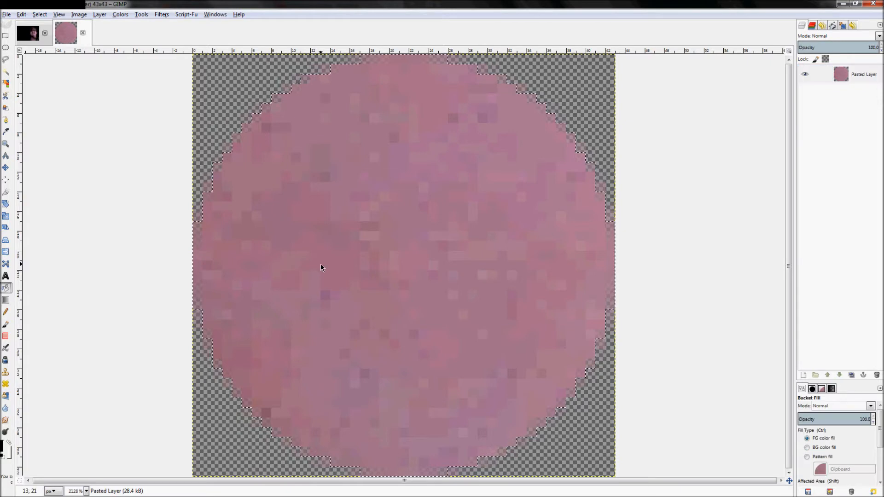
click(420, 251)
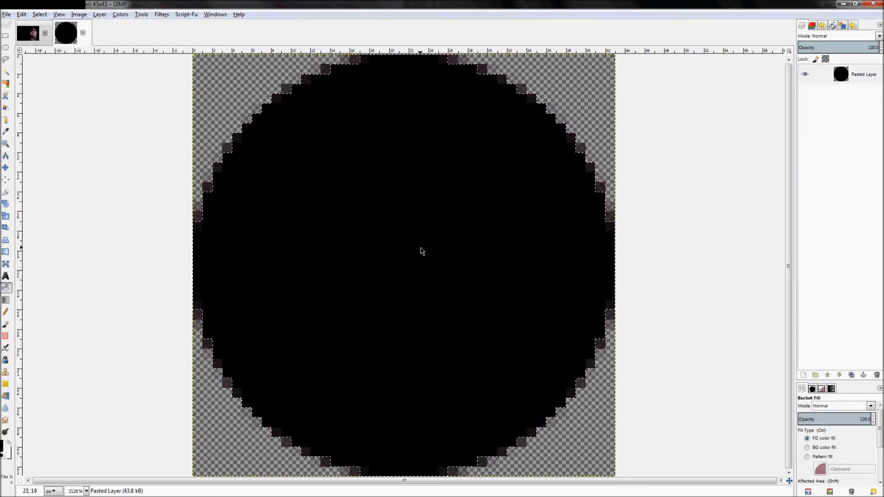
click(420, 265)
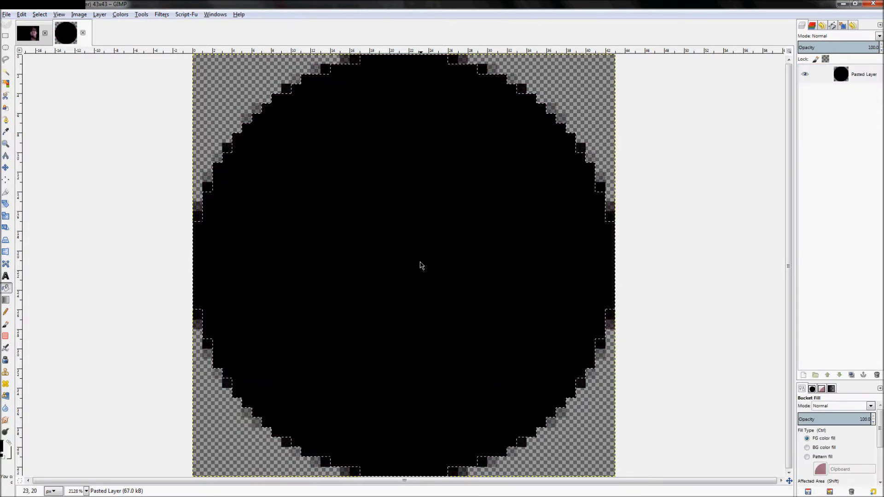
Step: Switch to background-colour fill and refill the circle solid white including its edge pixels
click(807, 448)
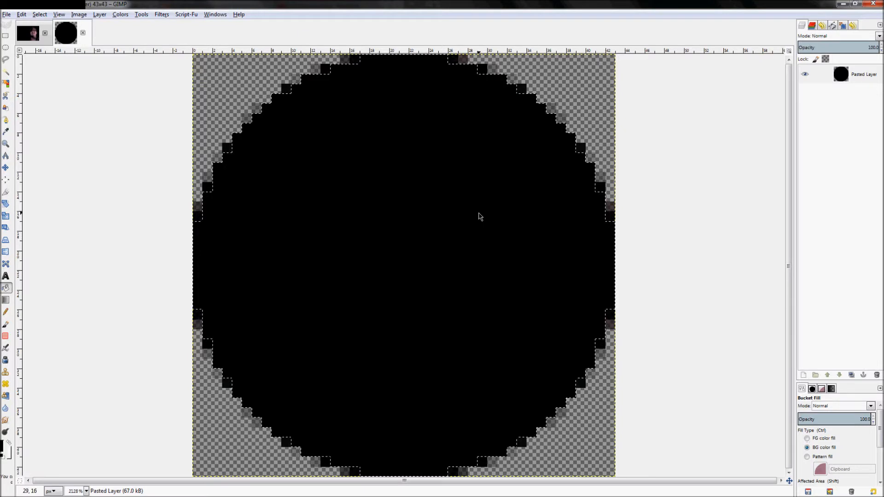
mouse_move(364, 139)
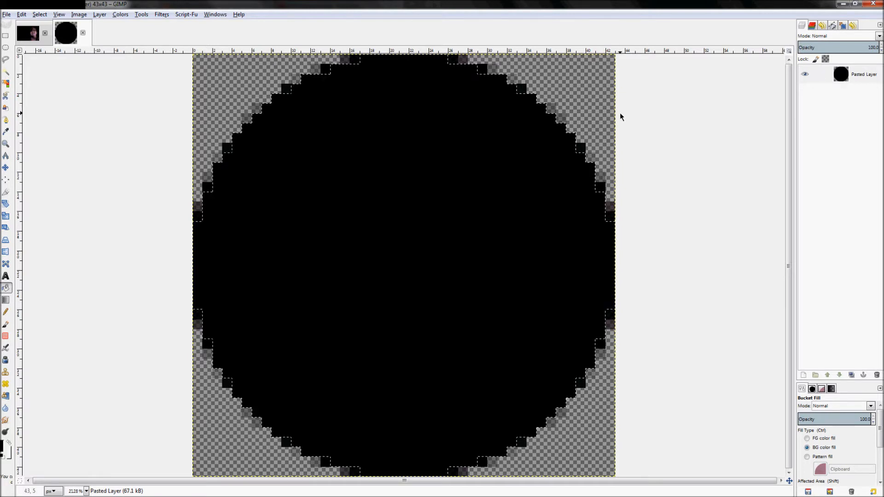
mouse_move(361, 235)
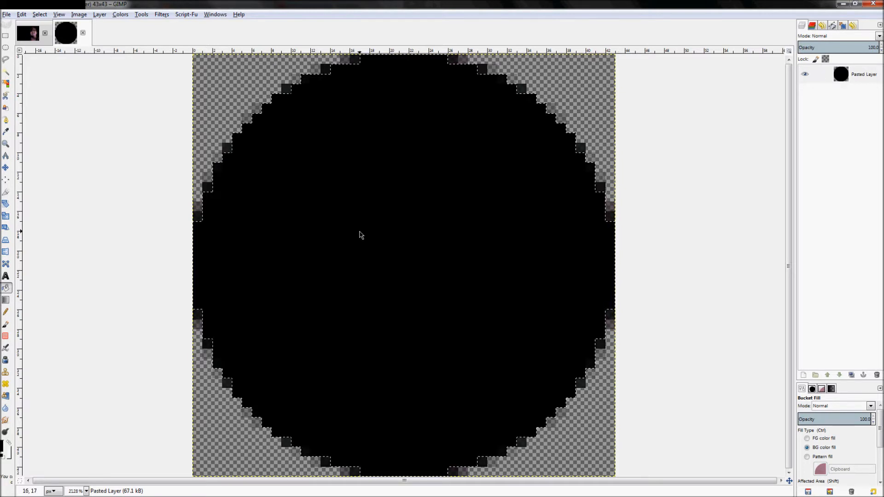
click(327, 283)
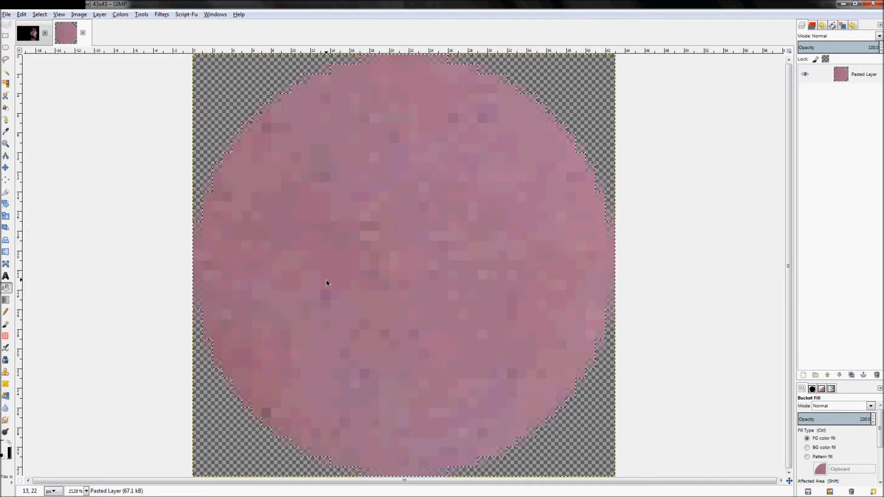
mouse_move(451, 230)
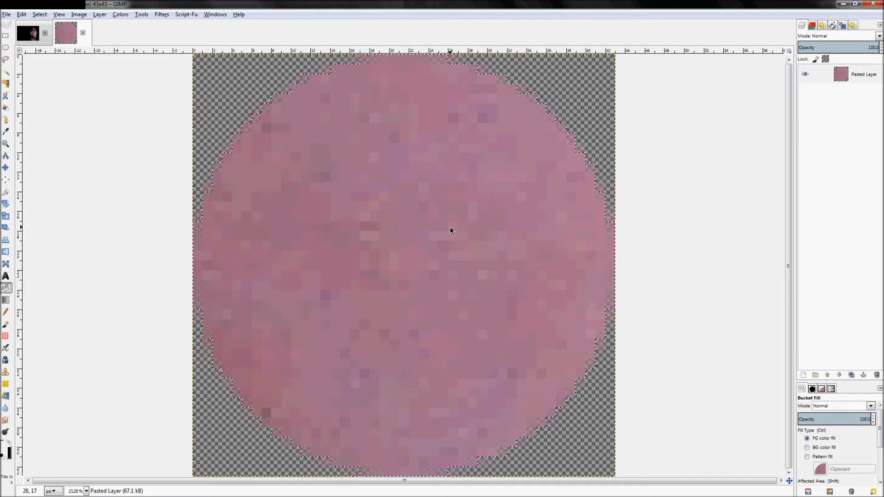
click(450, 230)
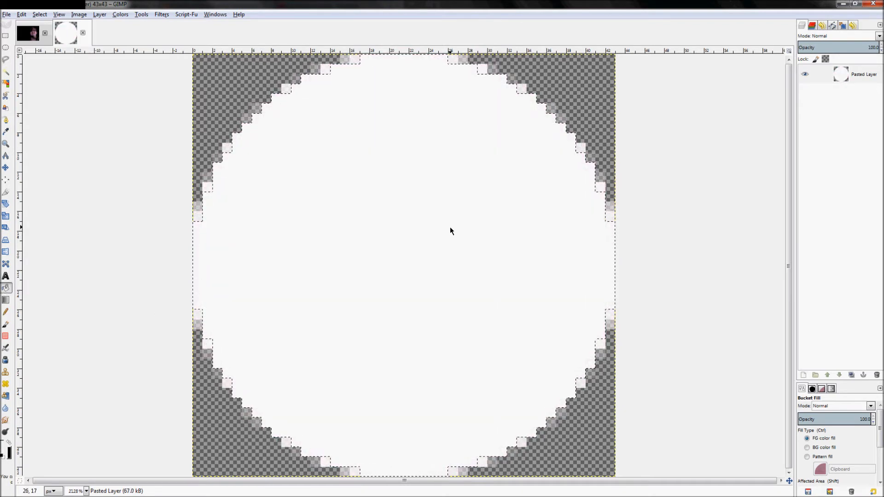
click(40, 14)
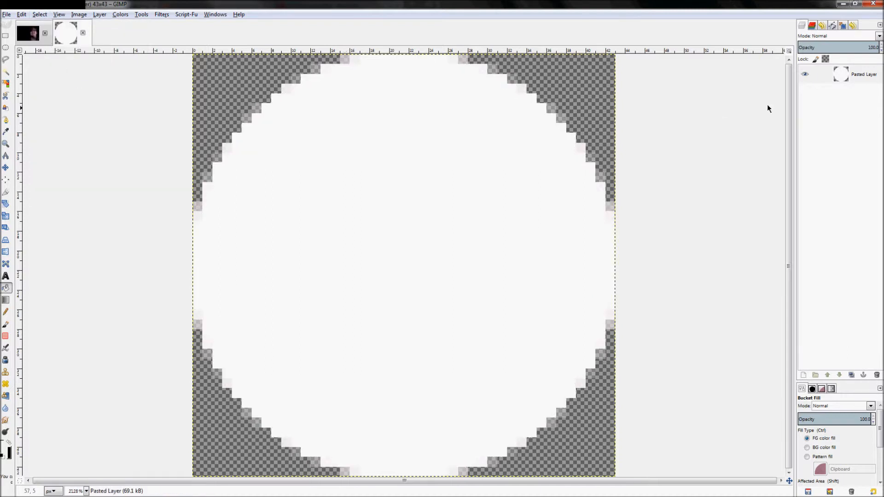
Step: Add a new transparent layer beneath the white circle layer
double_click(863, 74)
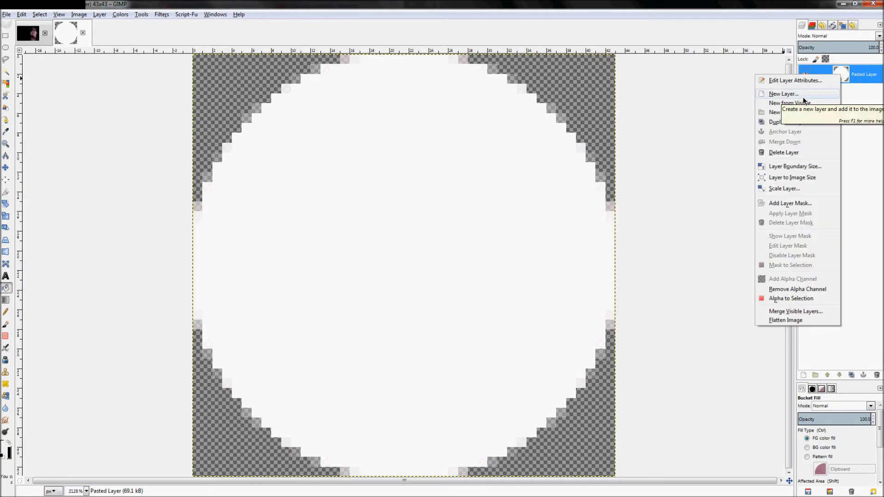
click(784, 94)
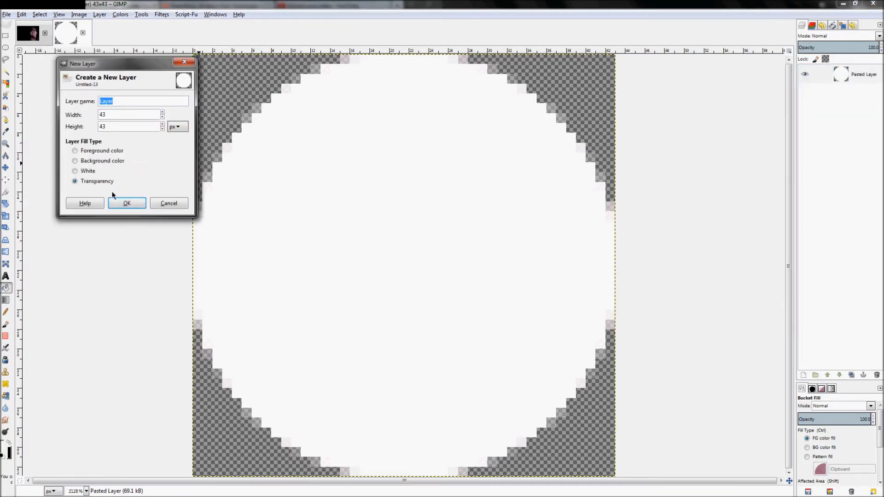
click(126, 203)
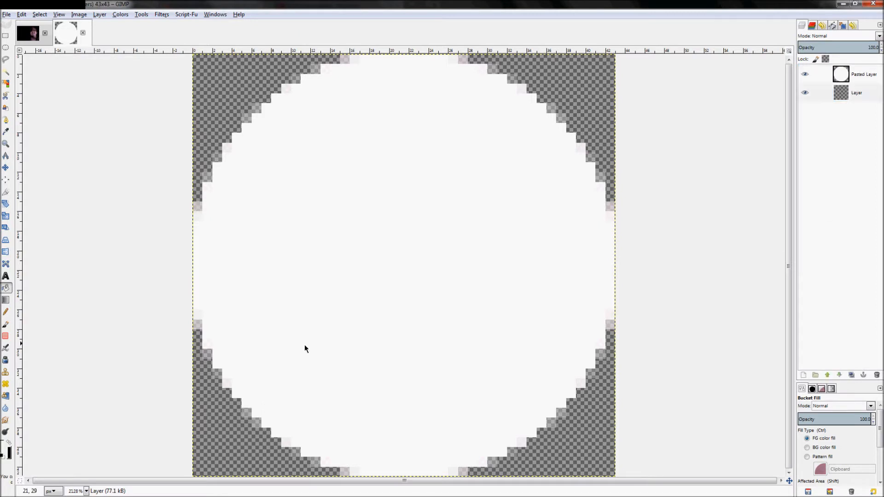
mouse_move(206, 379)
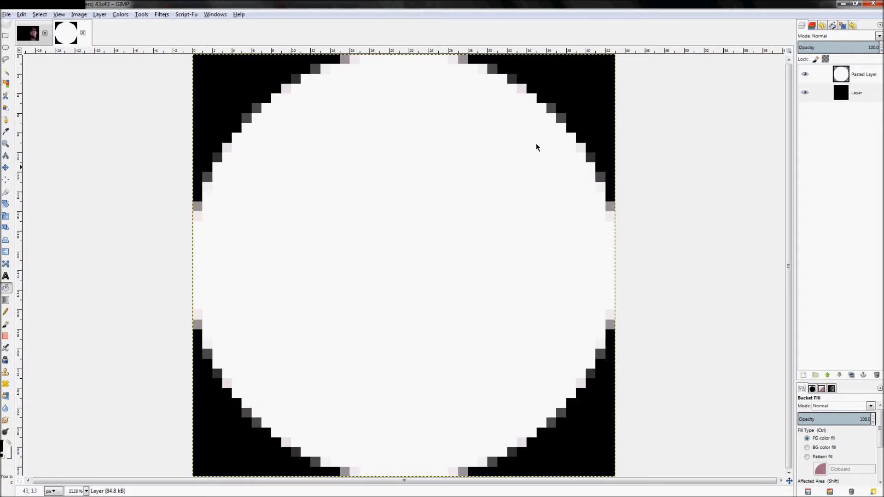
mouse_move(388, 383)
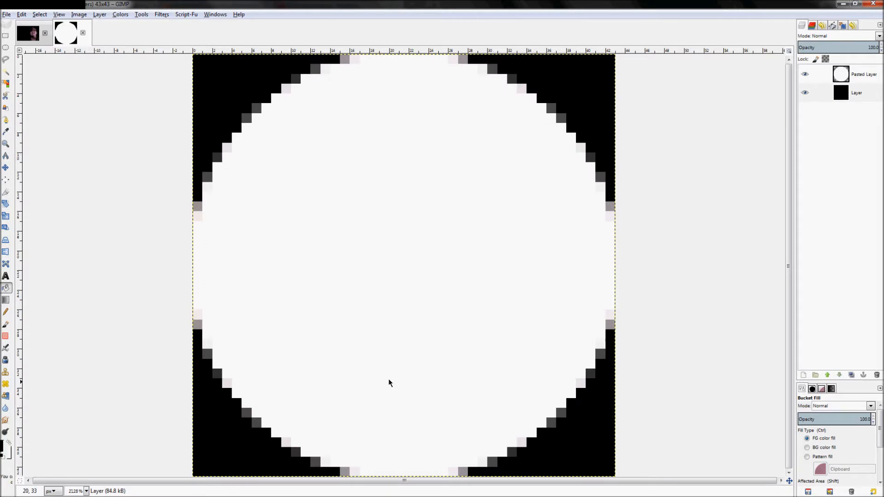
mouse_move(521, 414)
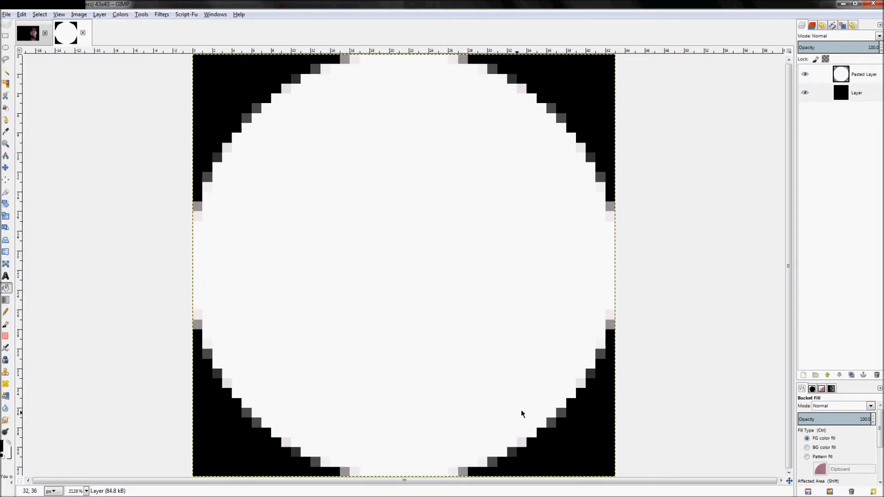
Step: Create a New from Visible layer merging the white circle and black background
right_click(863, 74)
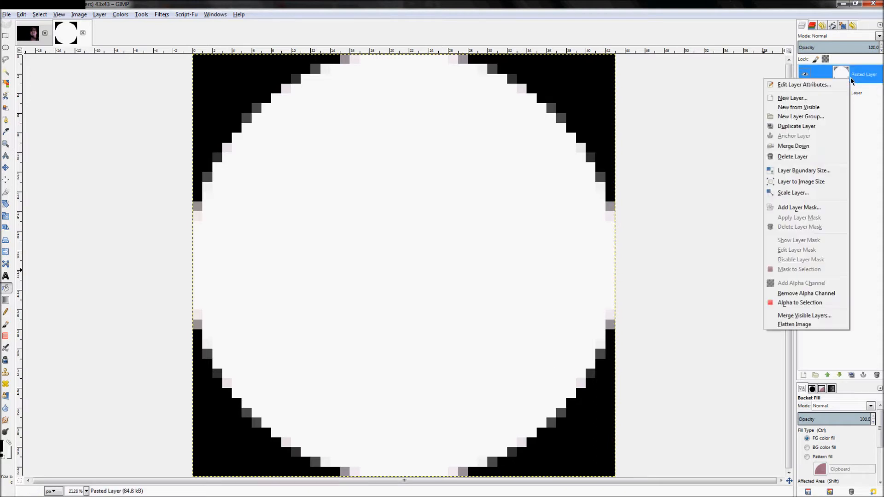
mouse_move(799, 207)
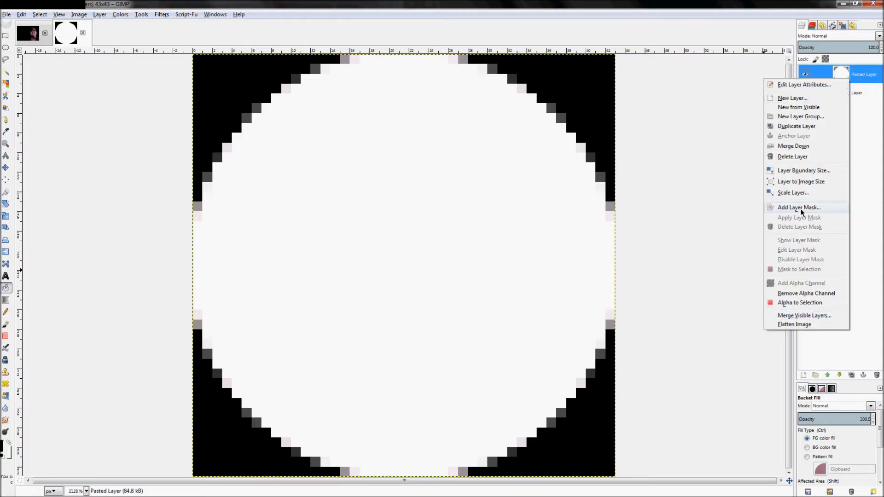
click(798, 107)
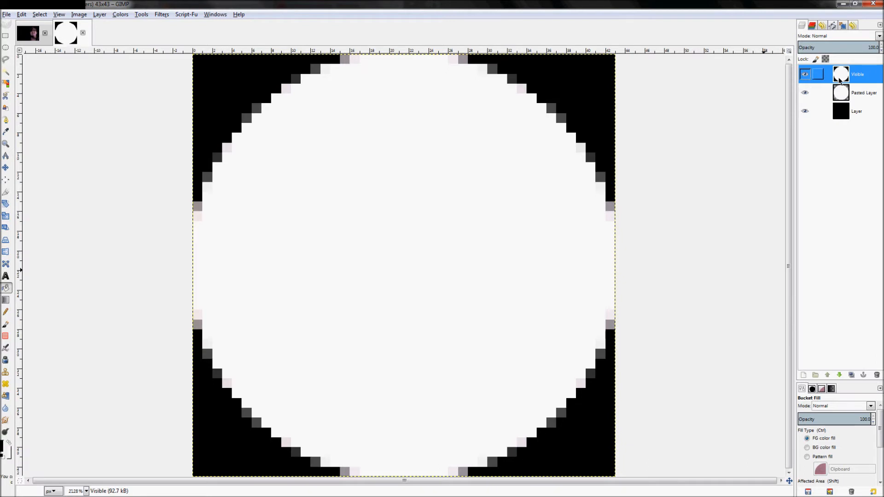
right_click(839, 73)
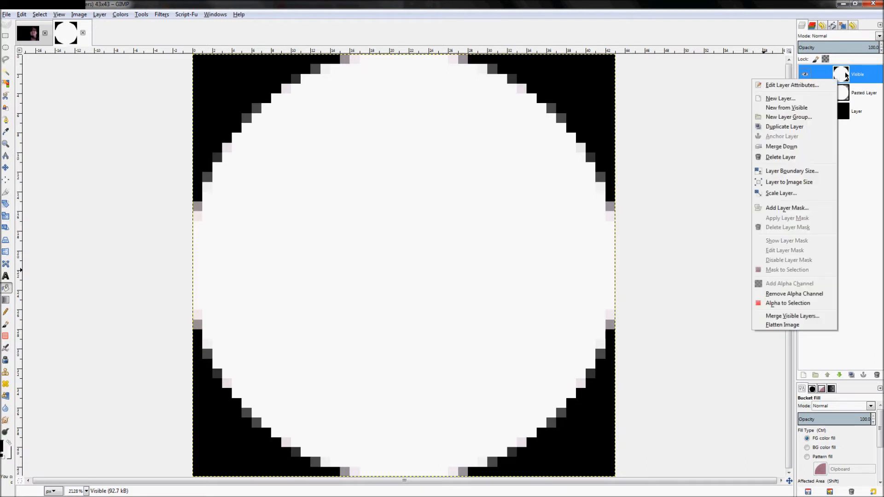
Step: Select all of the merged layer and copy it to the clipboard
click(39, 14)
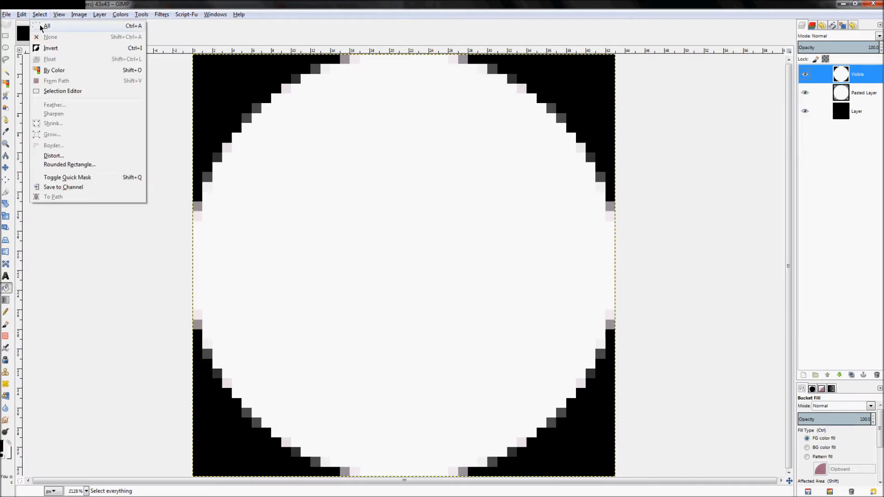
click(46, 26)
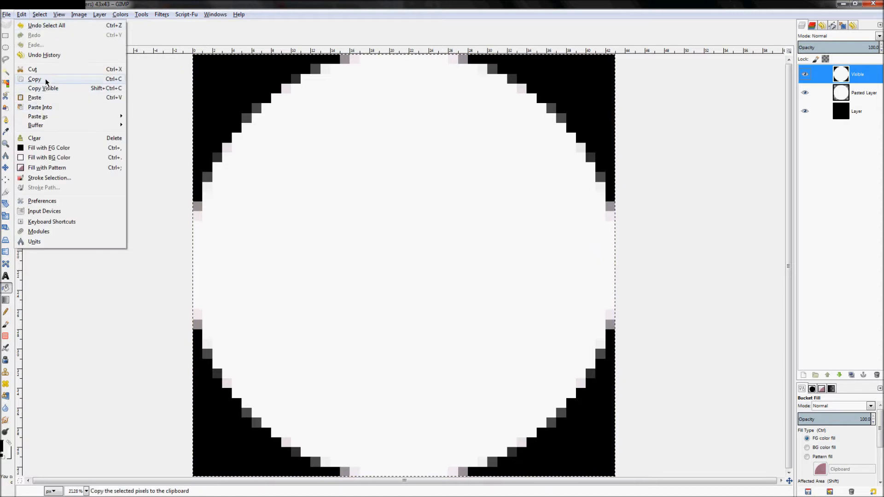
click(35, 79)
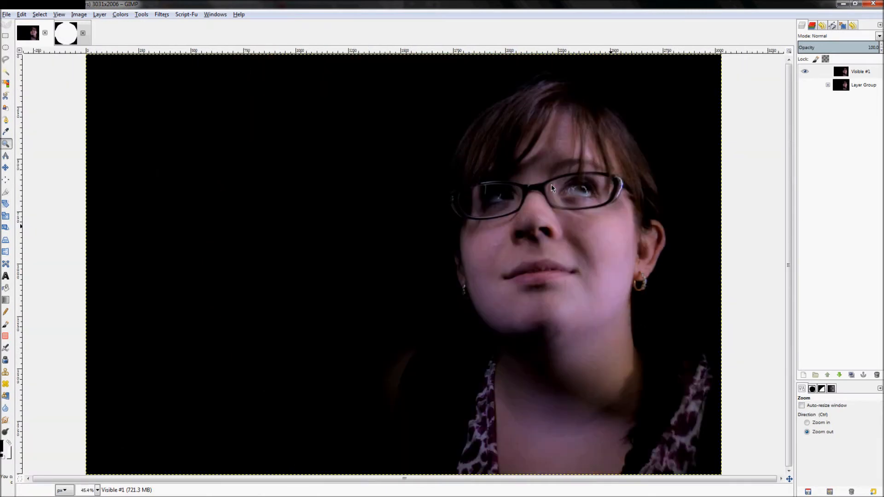
Step: Add a new transparent layer to the portrait image
right_click(860, 72)
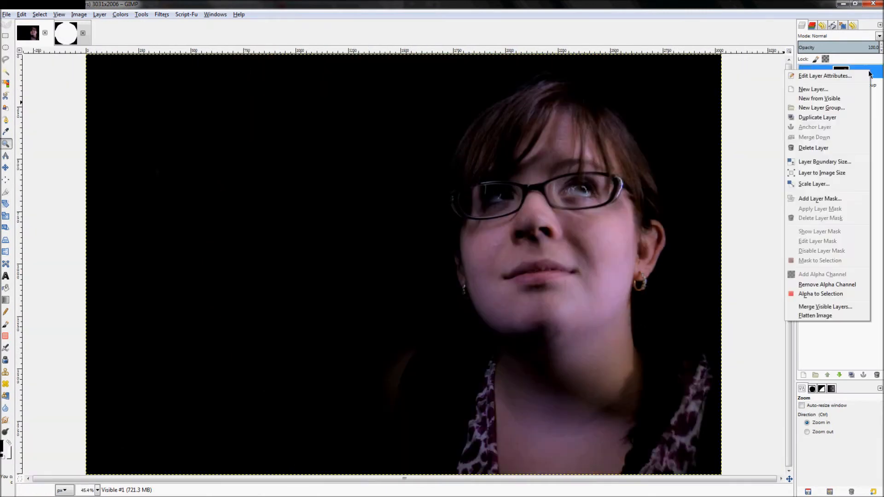
click(813, 89)
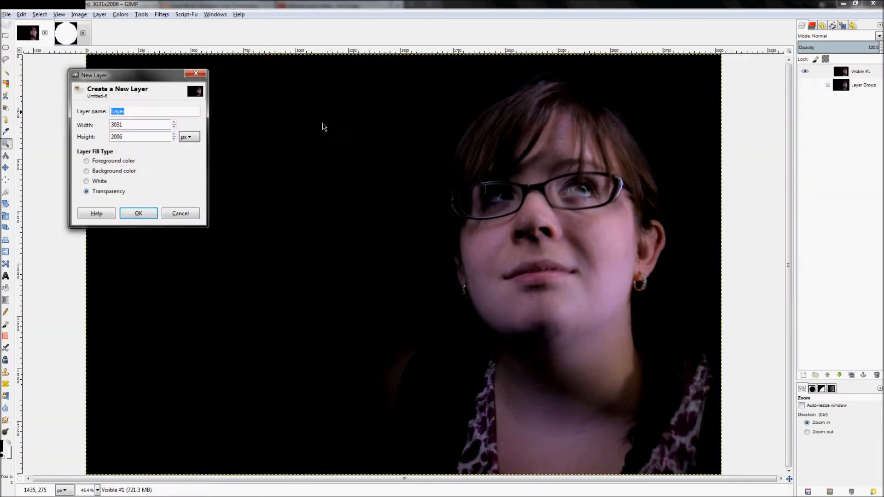
click(138, 213)
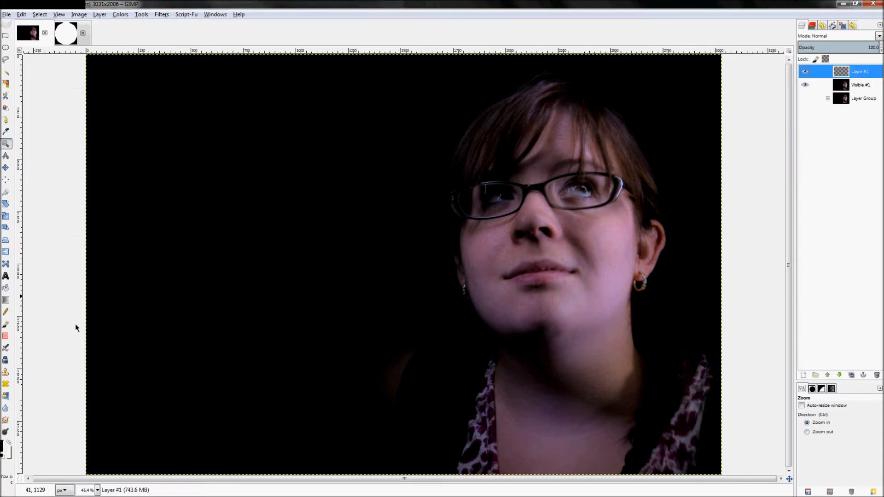
mouse_move(8, 290)
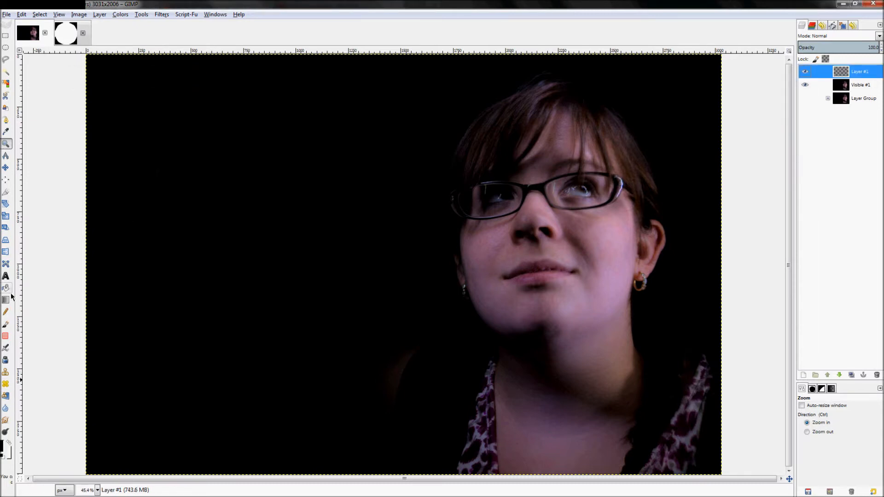
Step: Set Bucket Fill to pattern fill using the Clipboard circle pattern
click(6, 287)
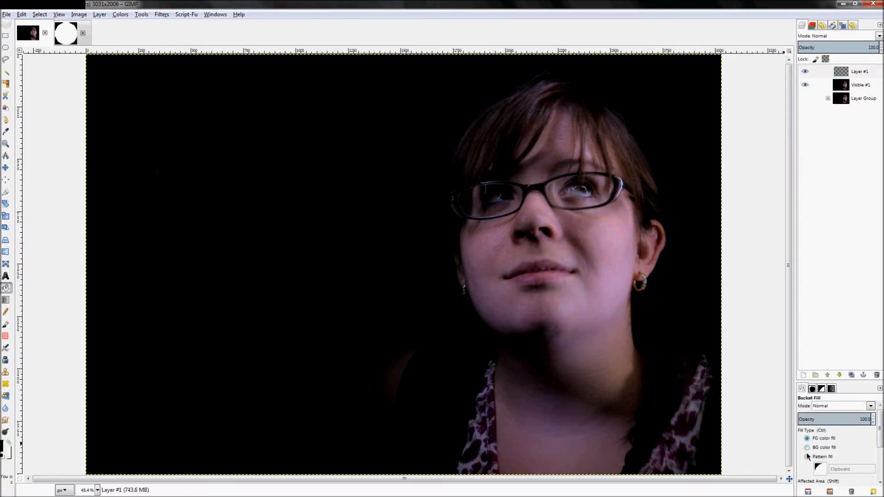
click(807, 456)
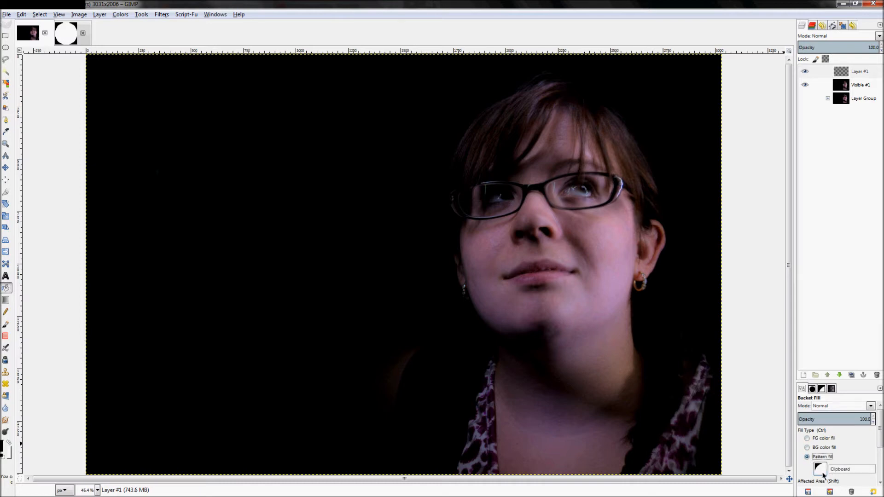
click(820, 468)
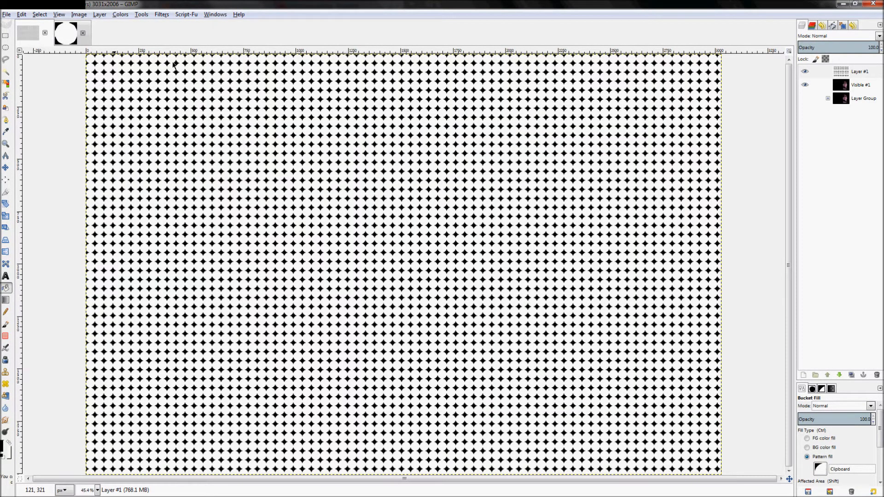
mouse_move(591, 135)
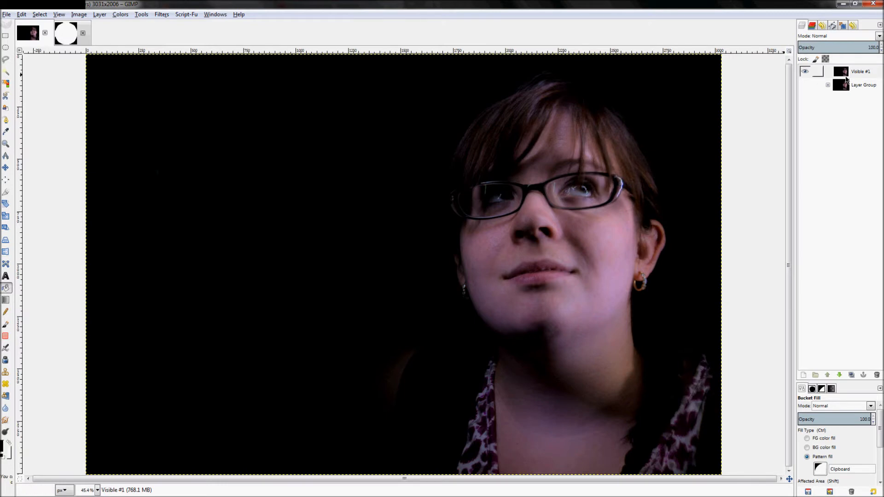
Step: Add a white full-opacity layer mask to Visible #1 and fill it with the circle pattern
right_click(860, 71)
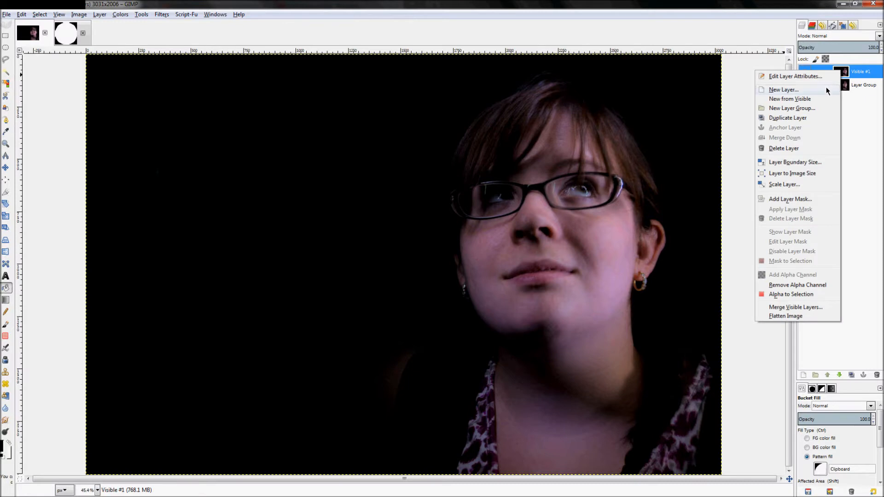
mouse_move(790, 199)
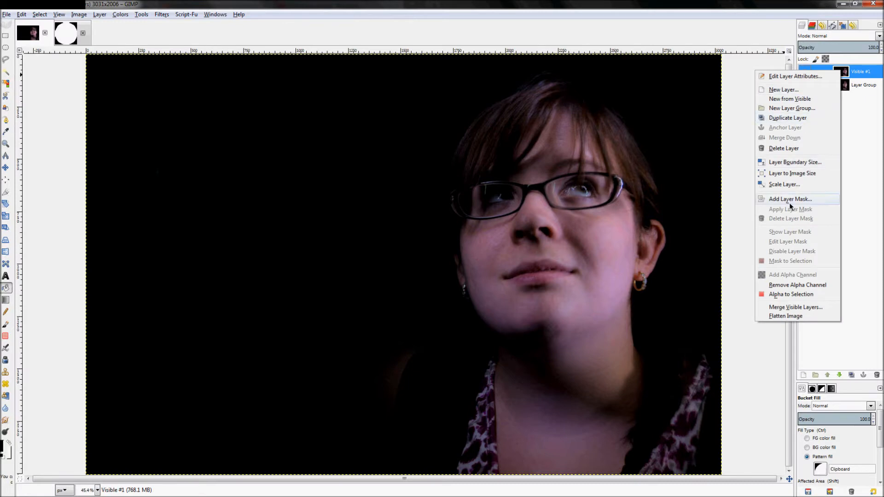
click(790, 199)
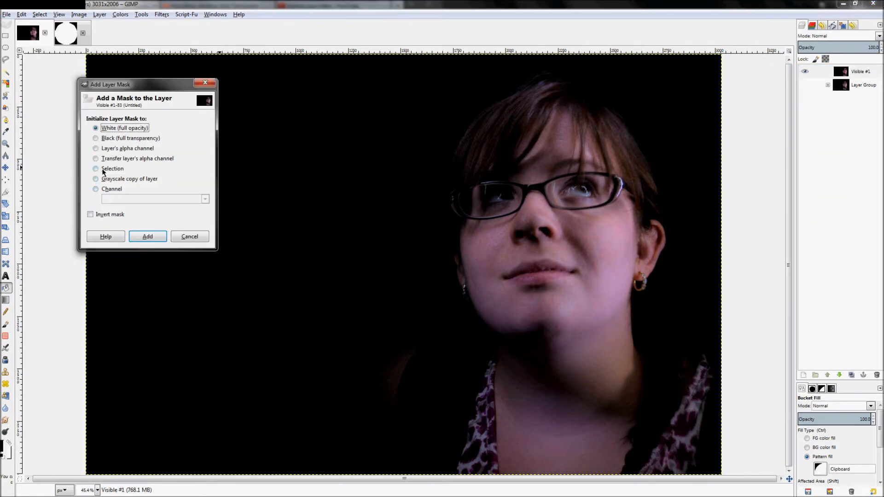
mouse_move(148, 237)
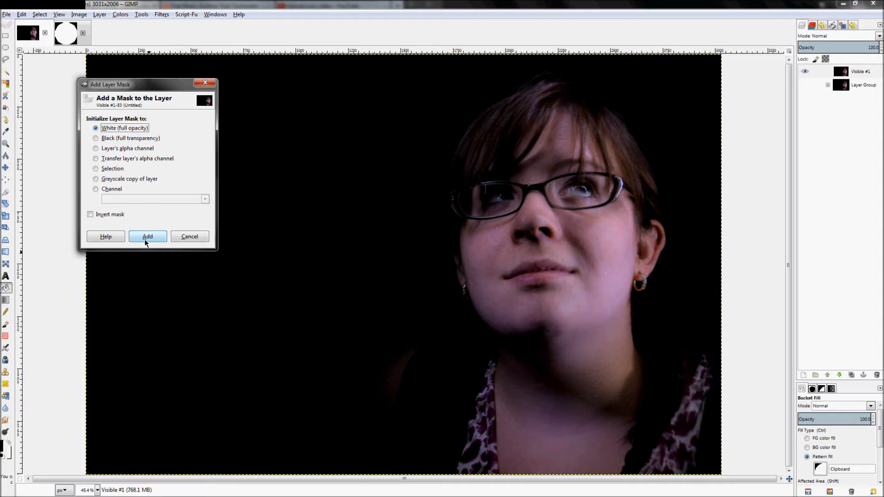
click(148, 237)
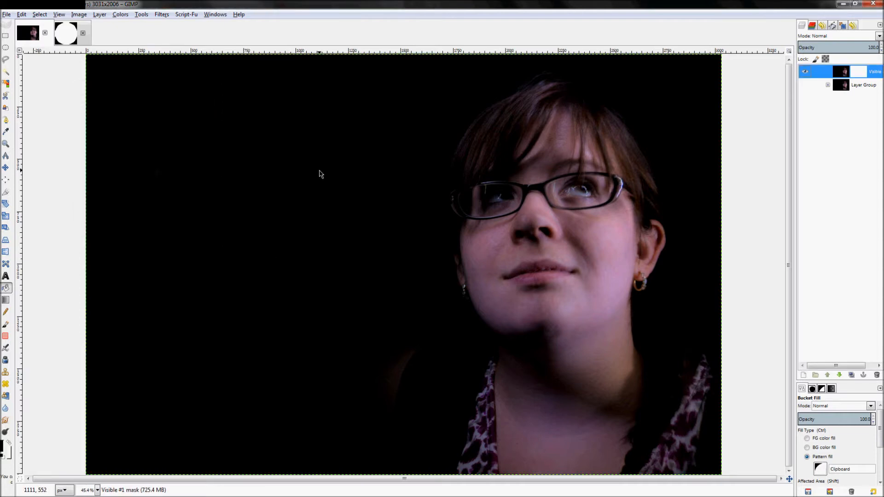
click(320, 174)
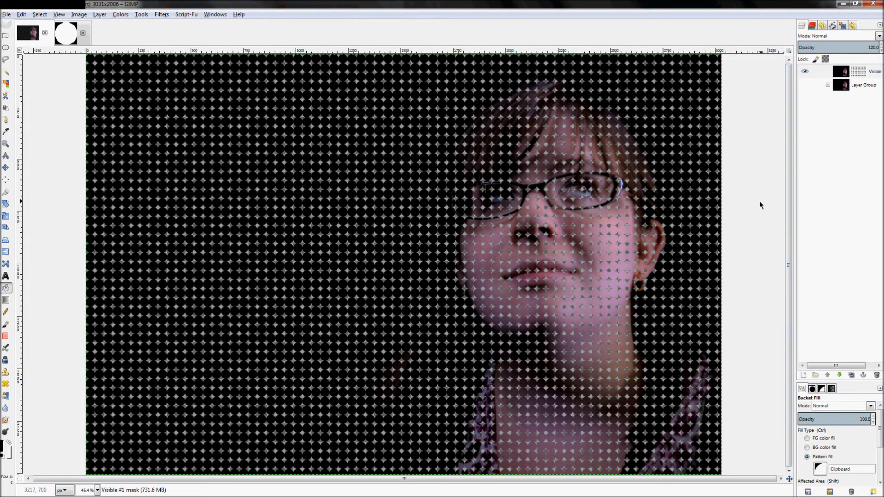
mouse_move(385, 352)
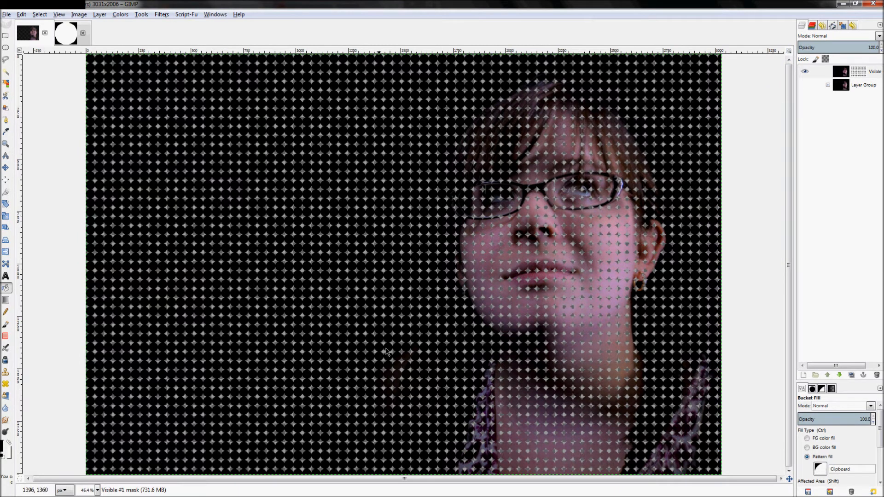
mouse_move(181, 446)
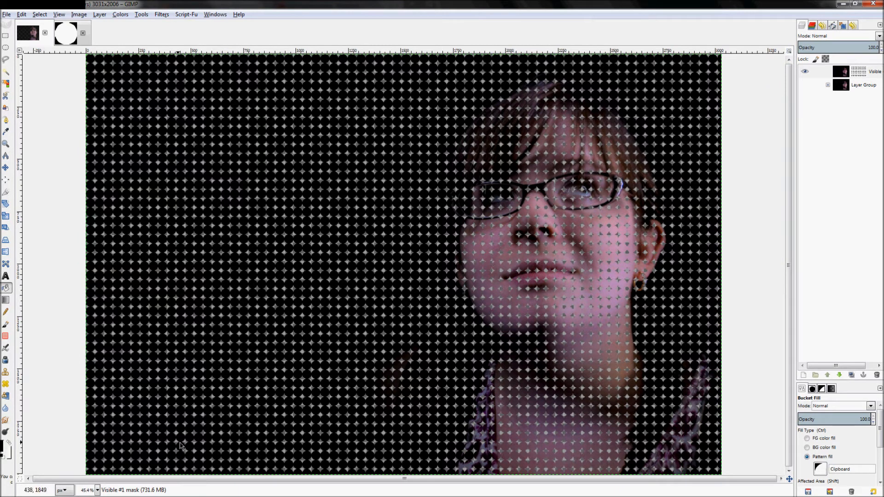
mouse_move(705, 67)
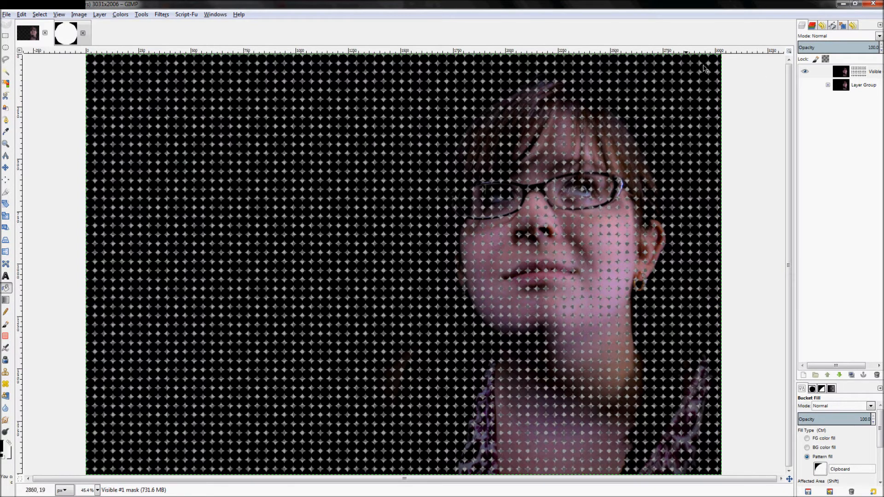
mouse_move(457, 110)
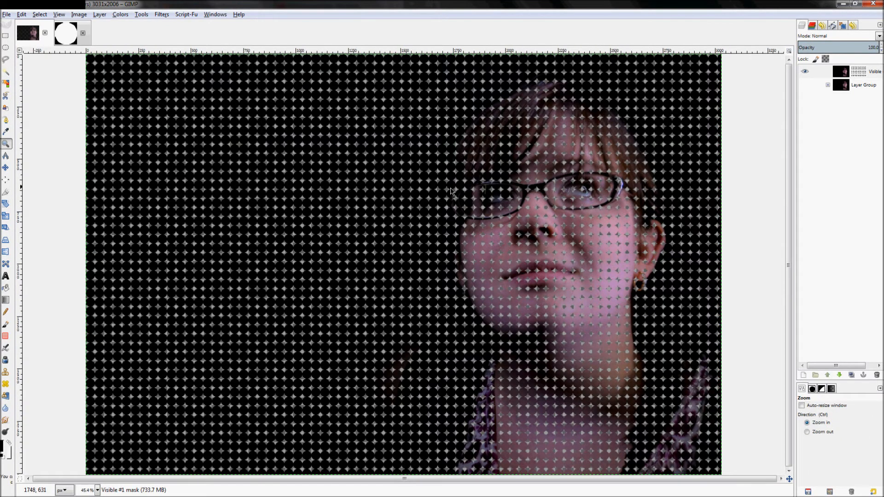
mouse_move(443, 211)
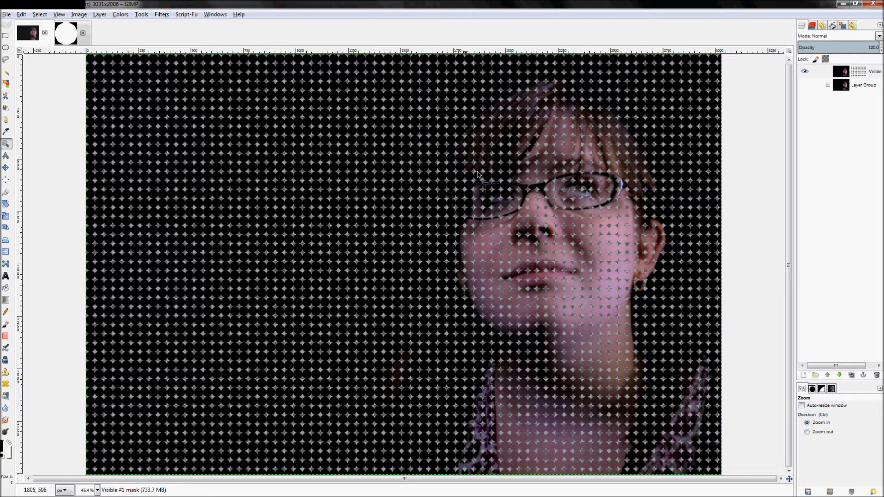
Step: Add a new layer and lower it below the Visible layer
click(805, 71)
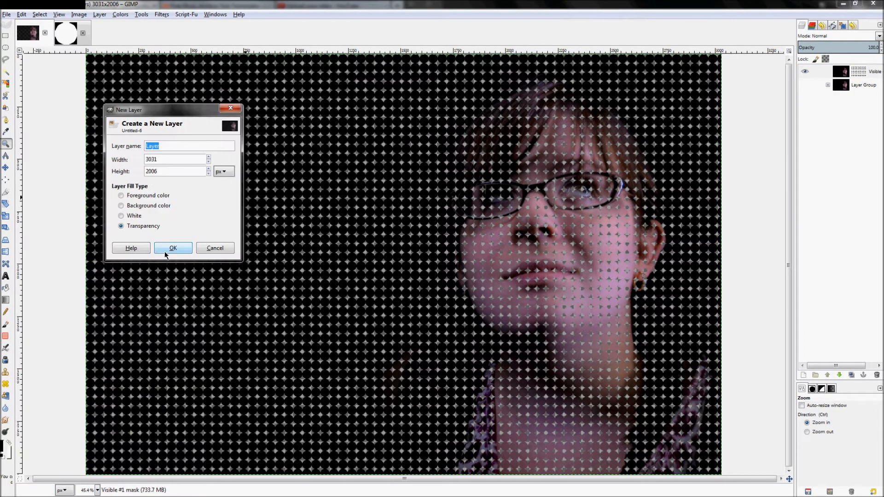
click(174, 248)
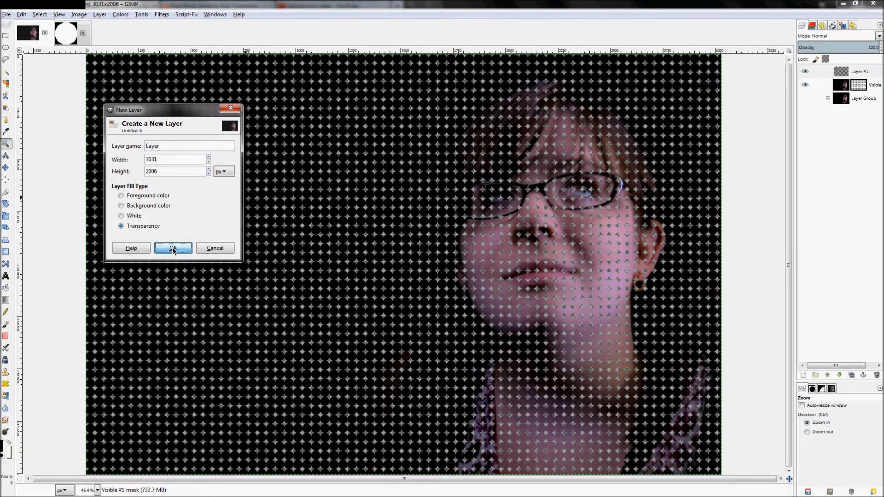
click(173, 248)
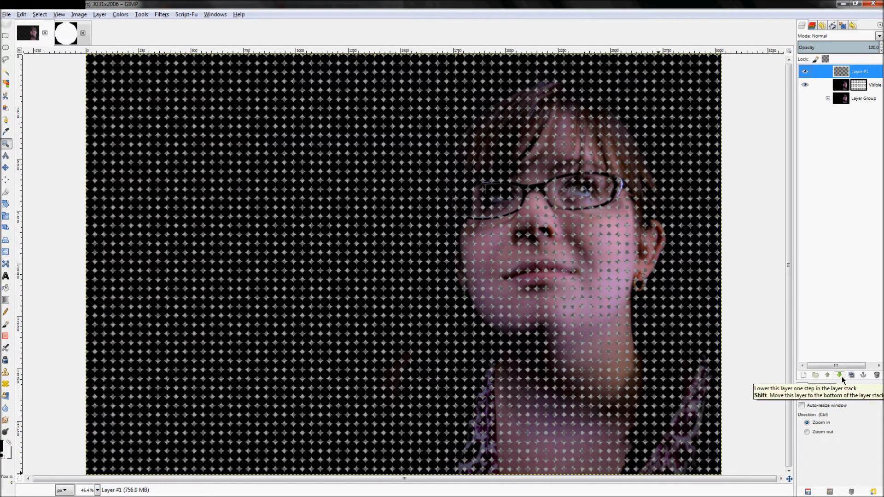
click(839, 374)
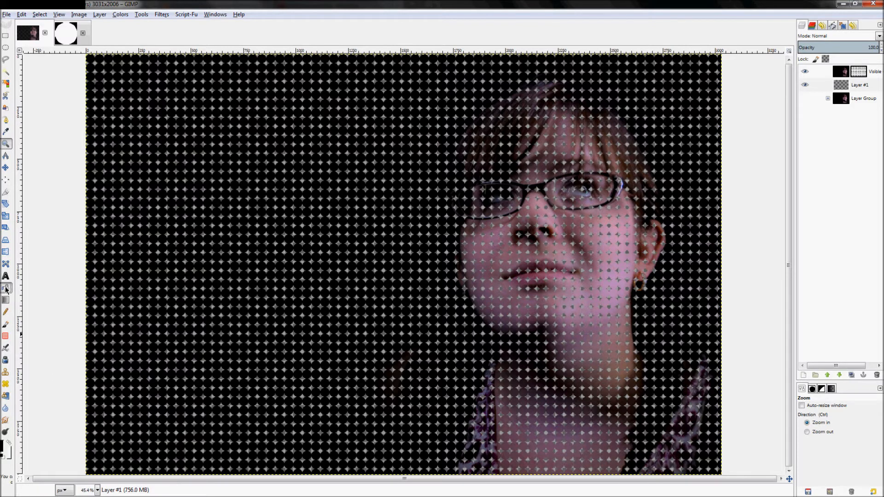
Step: Bucket-fill that layer solid black with the foreground colour so dots show only on the face
click(5, 287)
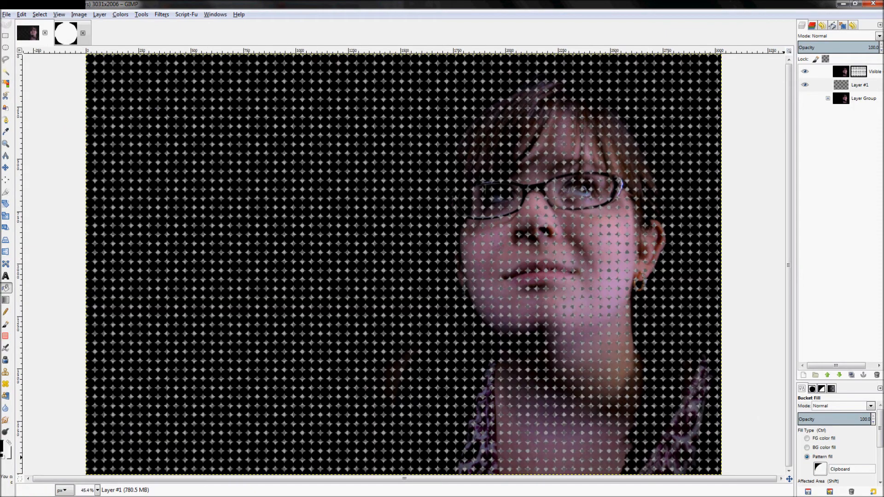
click(807, 438)
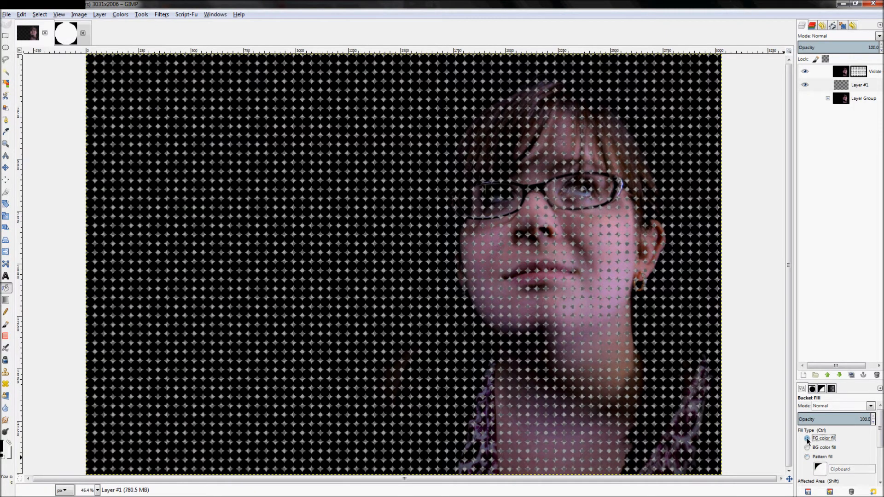
mouse_move(383, 228)
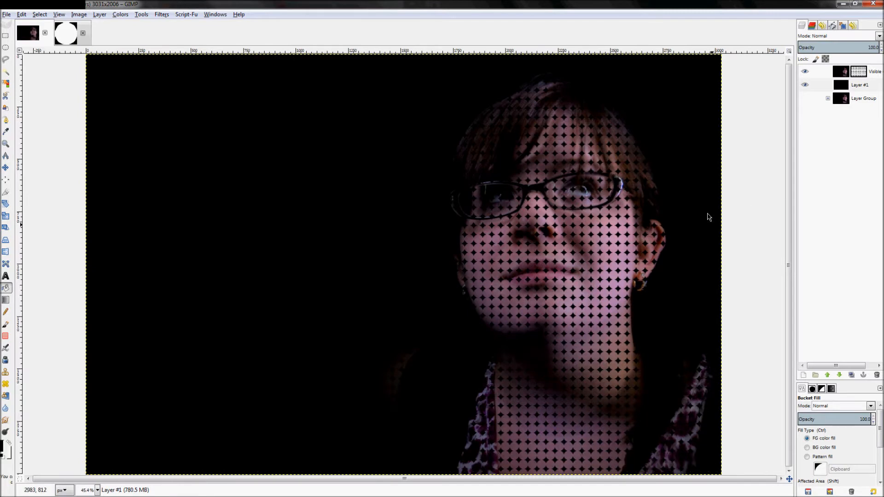
mouse_move(562, 242)
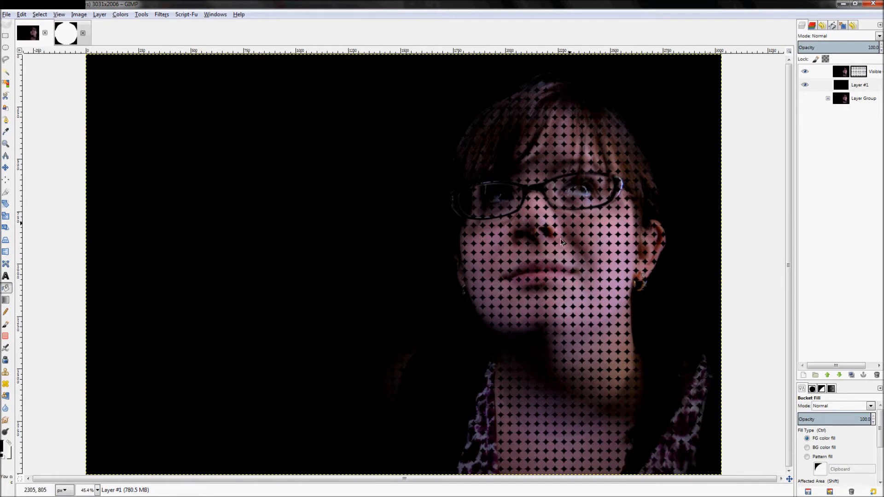
mouse_move(599, 431)
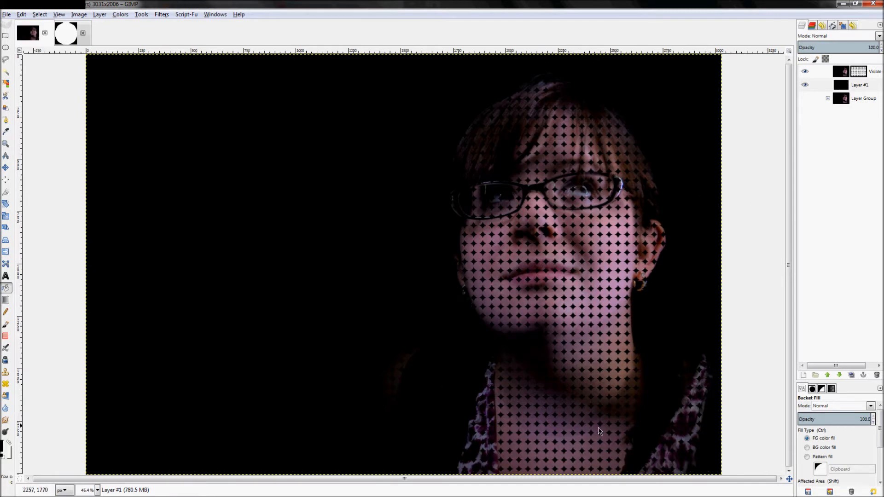
mouse_move(645, 354)
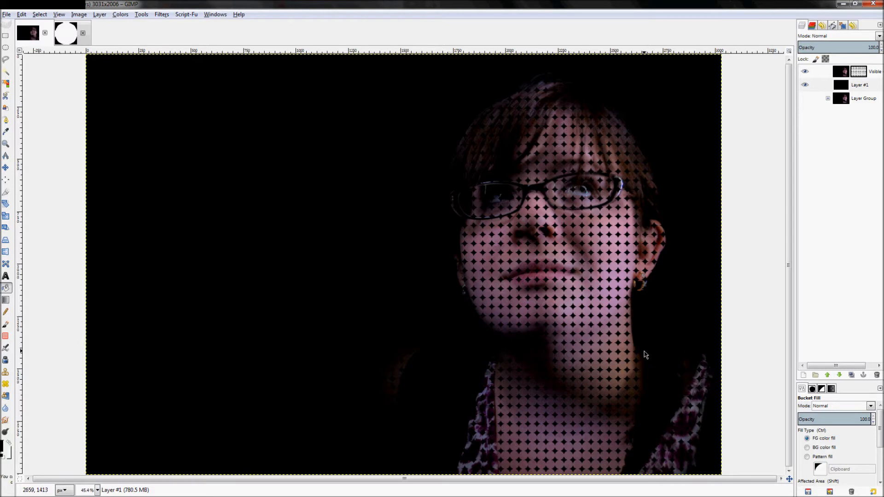
mouse_move(767, 313)
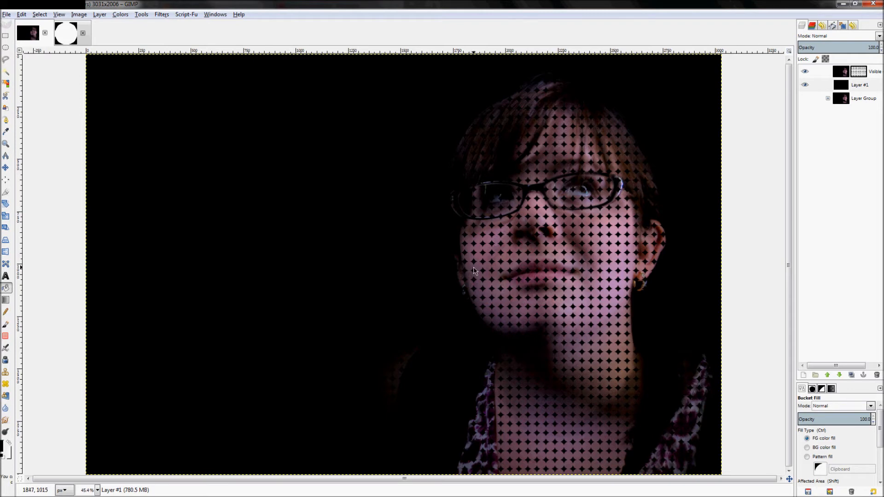
mouse_move(455, 298)
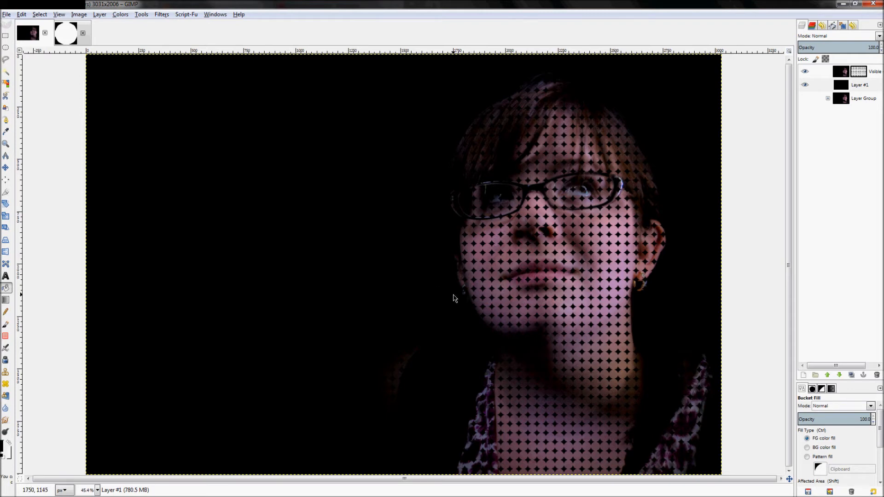
click(6, 323)
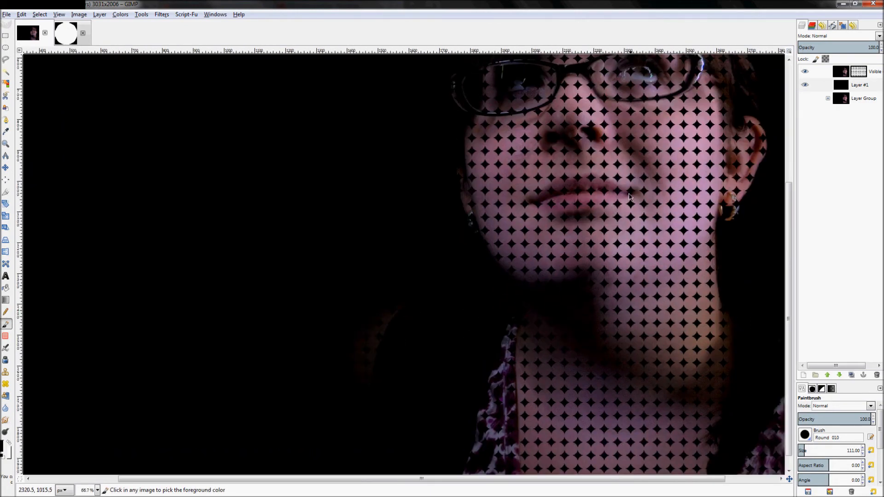
Step: On the Visible layer's mask, black out rectangular bands of circles along the hairline between the guides
click(857, 72)
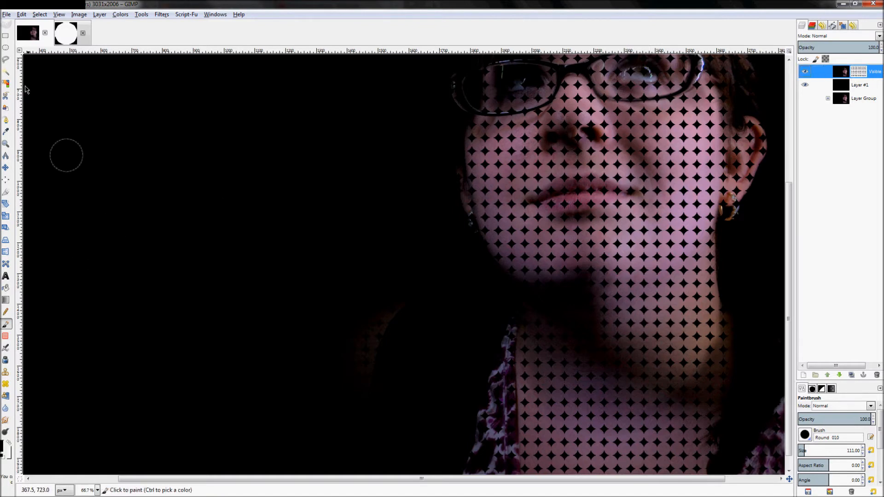
click(6, 35)
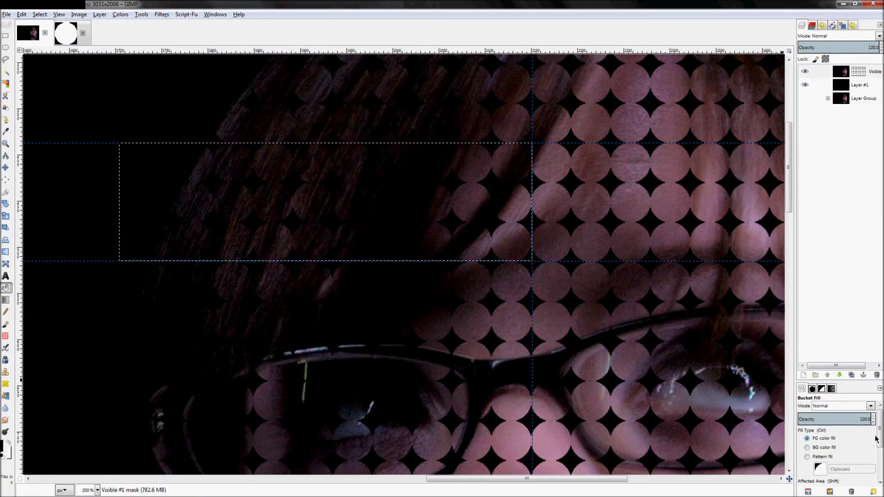
scroll(down, 3)
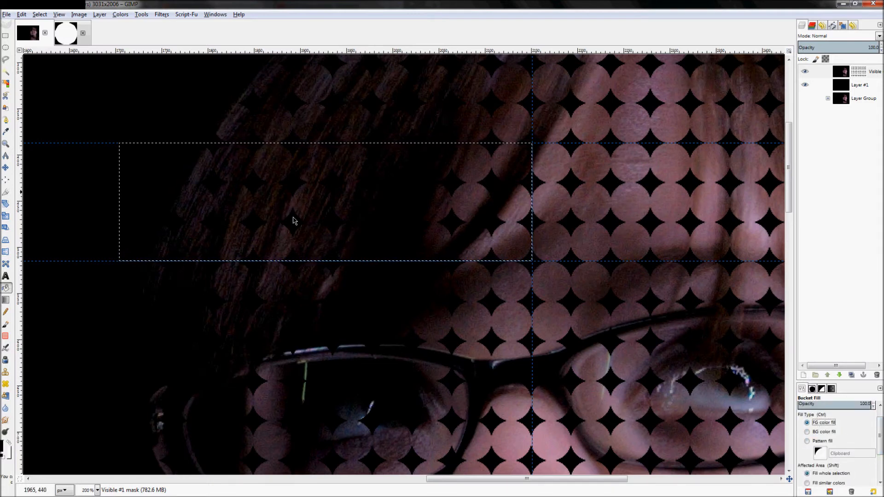
click(302, 219)
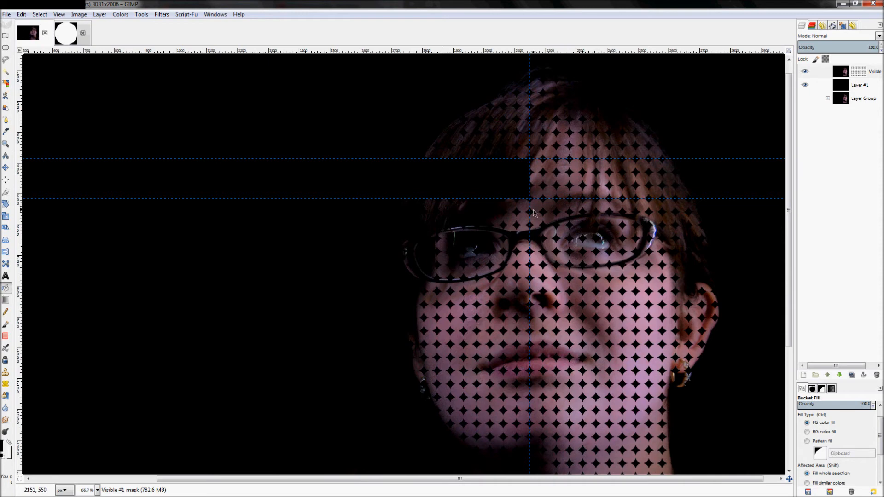
mouse_move(205, 189)
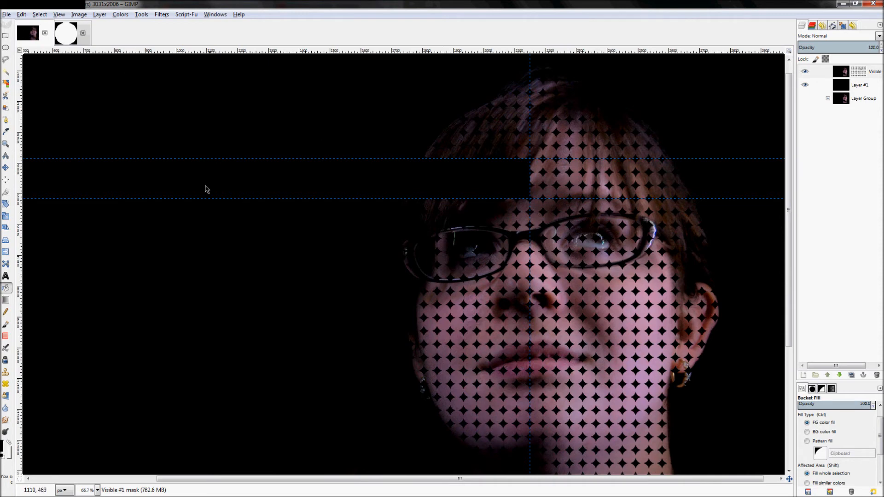
click(808, 431)
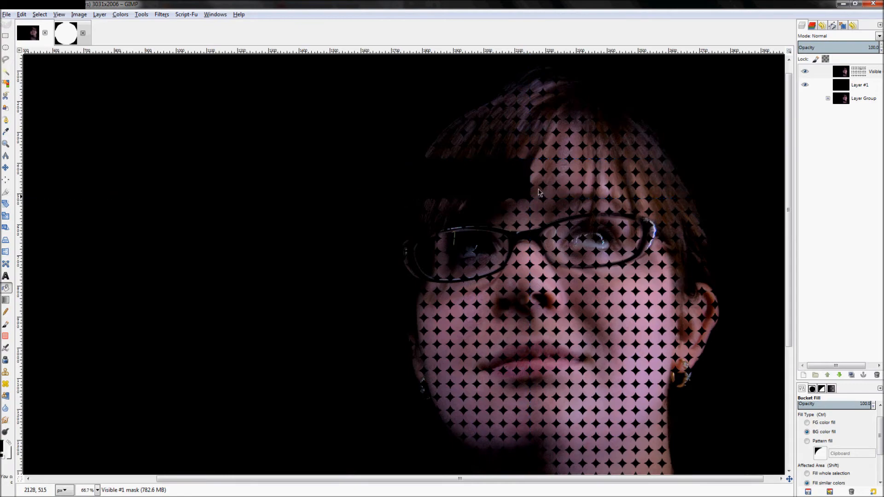
scroll(down, 3)
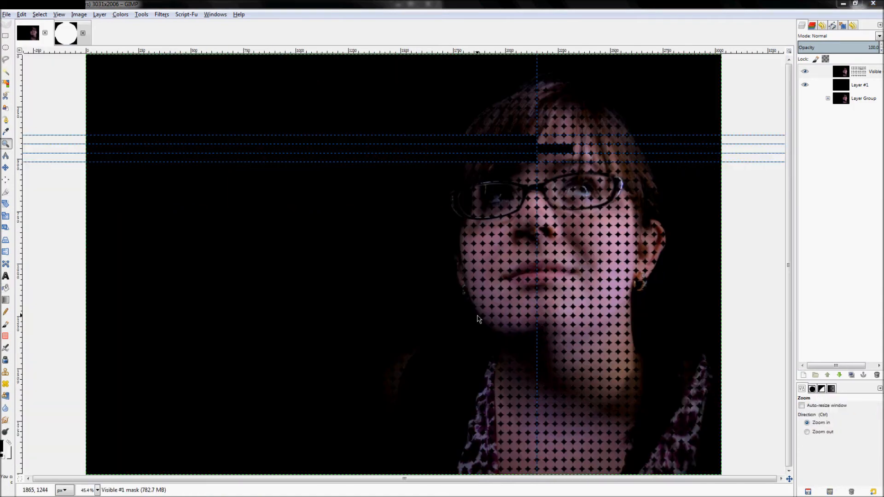
mouse_move(526, 123)
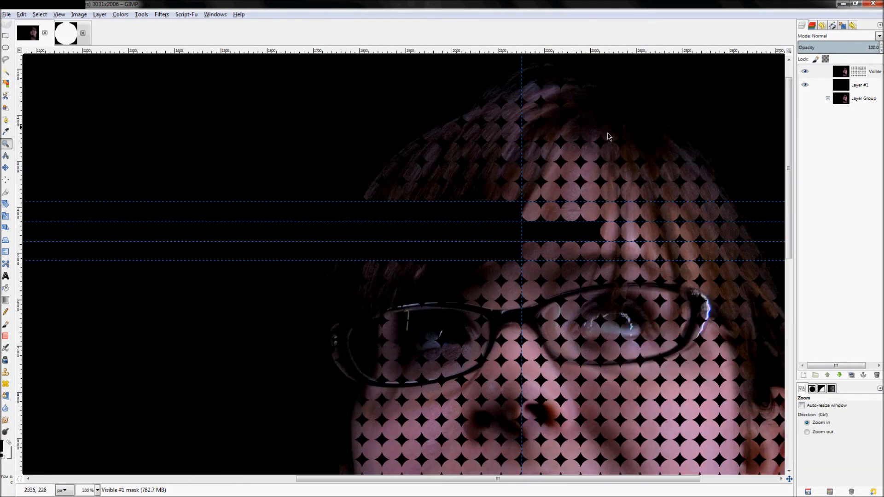
Step: Pick the Paintbrush with the Clipboard circle brush and set its size to match the circles
click(5, 323)
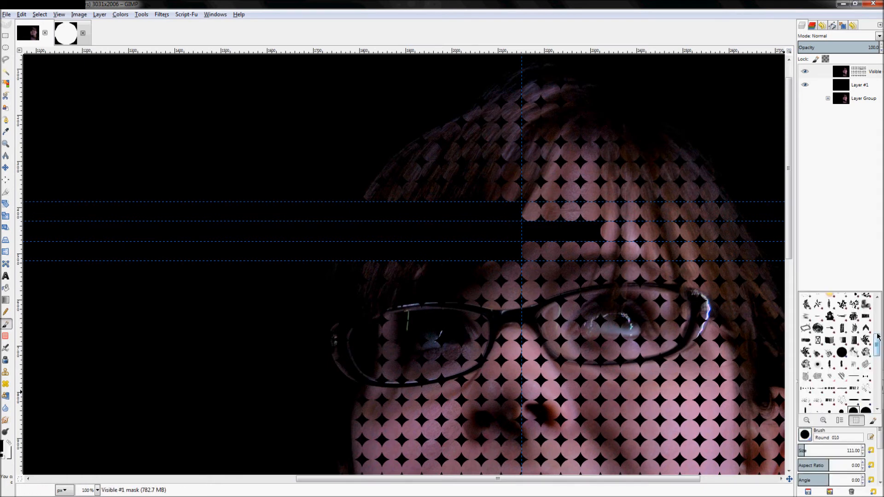
scroll(down, 3)
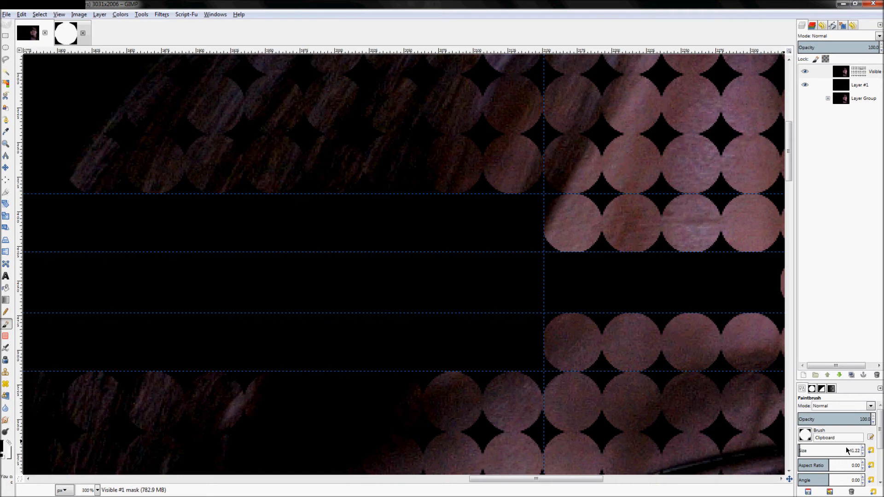
triple_click(834, 451)
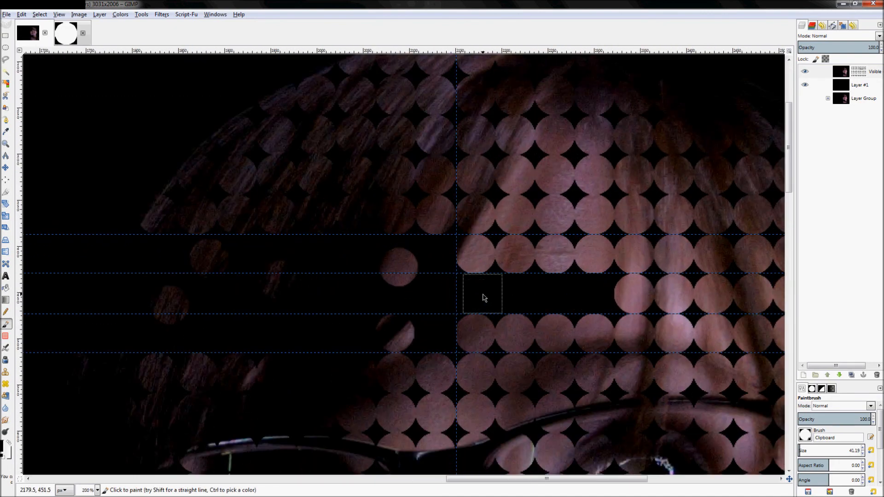
mouse_move(477, 299)
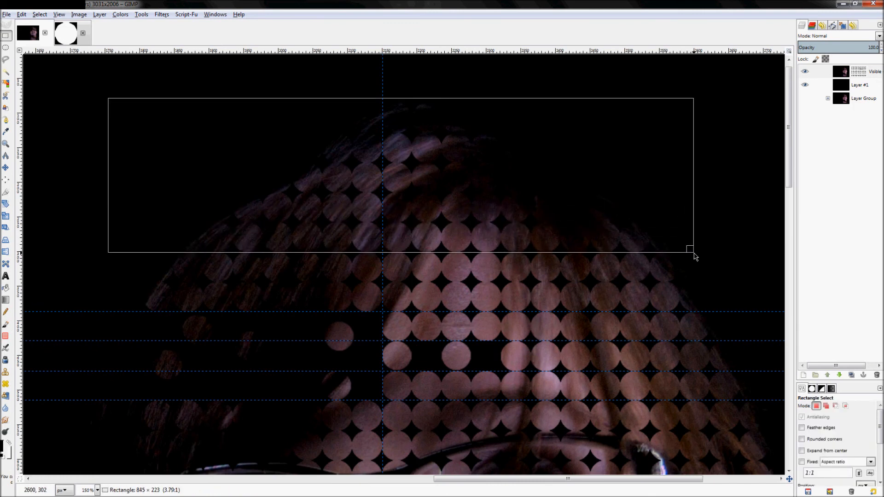
Step: Outline the top rows of circles over the hair with Free Select and fill the mask black
click(515, 185)
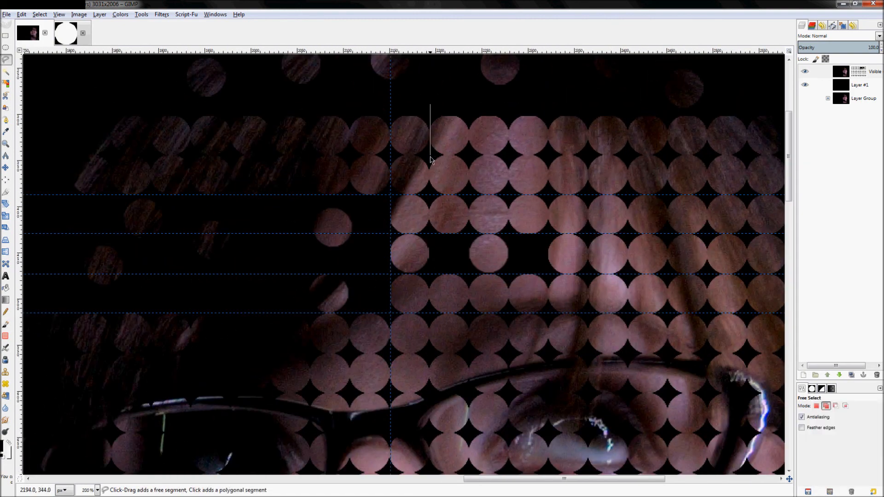
click(466, 172)
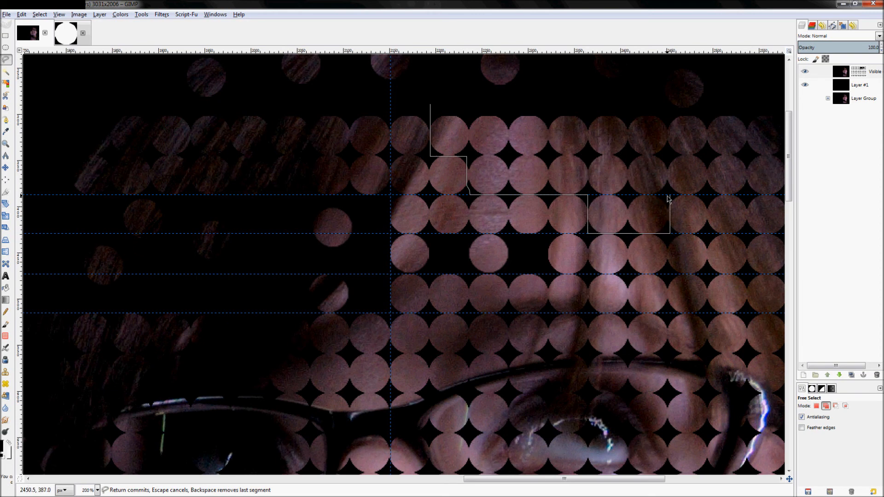
click(749, 112)
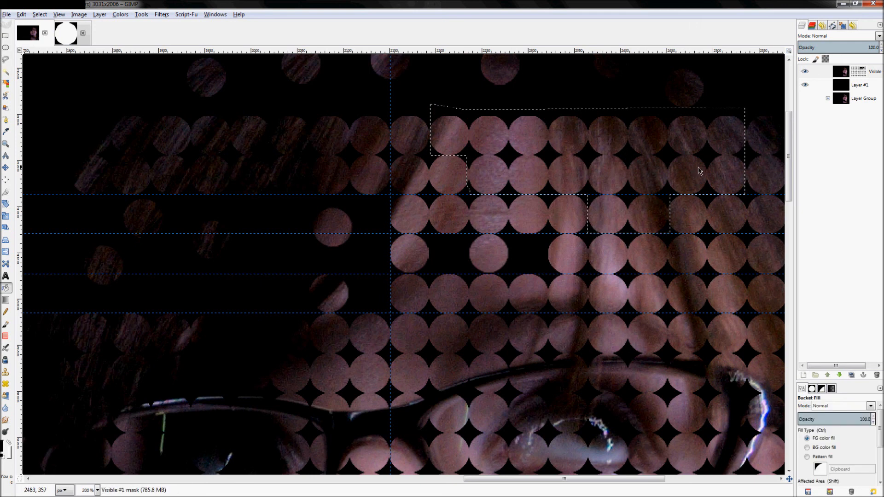
click(6, 323)
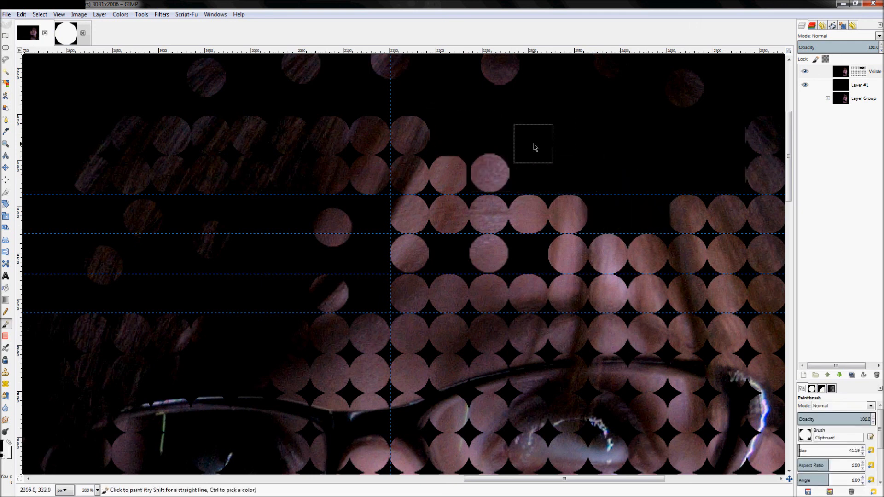
click(6, 144)
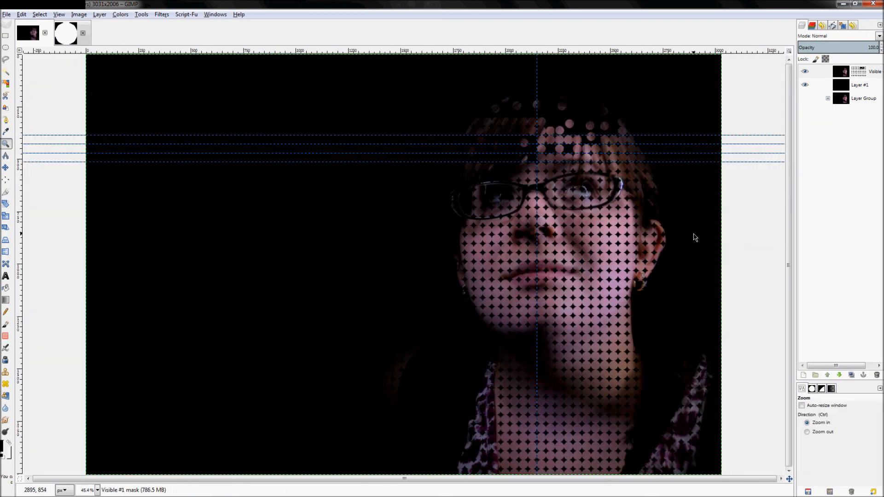
mouse_move(510, 108)
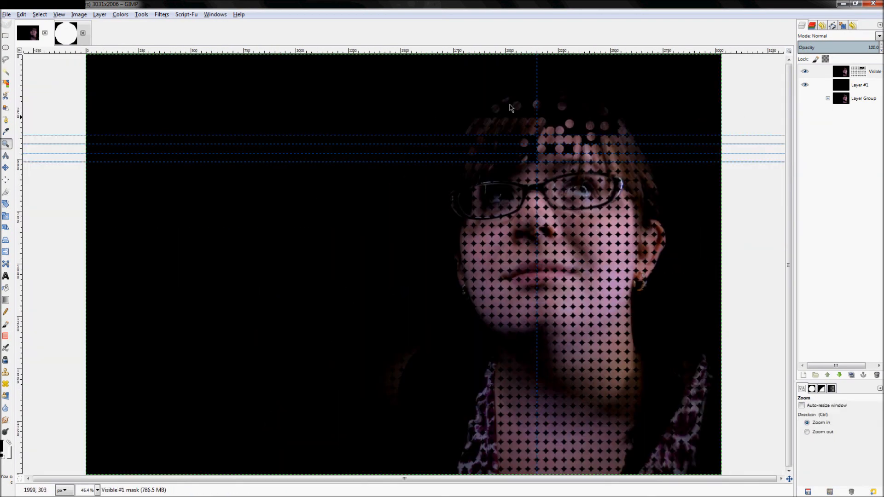
mouse_move(462, 172)
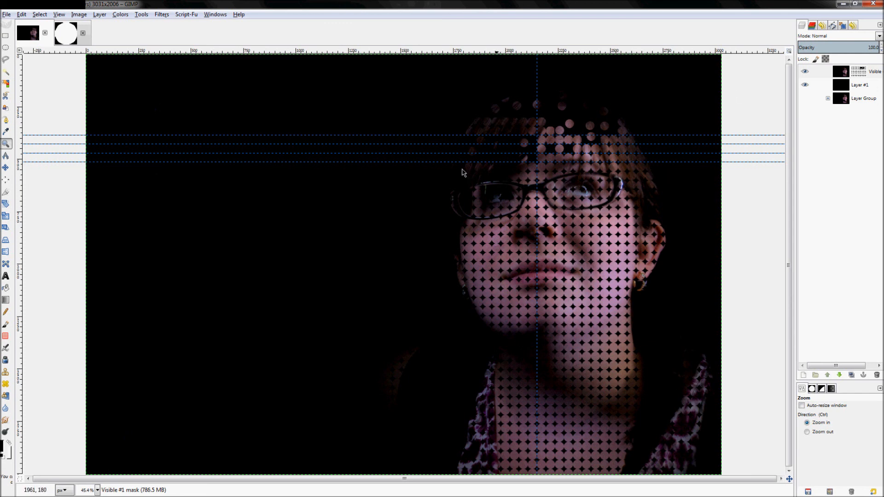
mouse_move(510, 247)
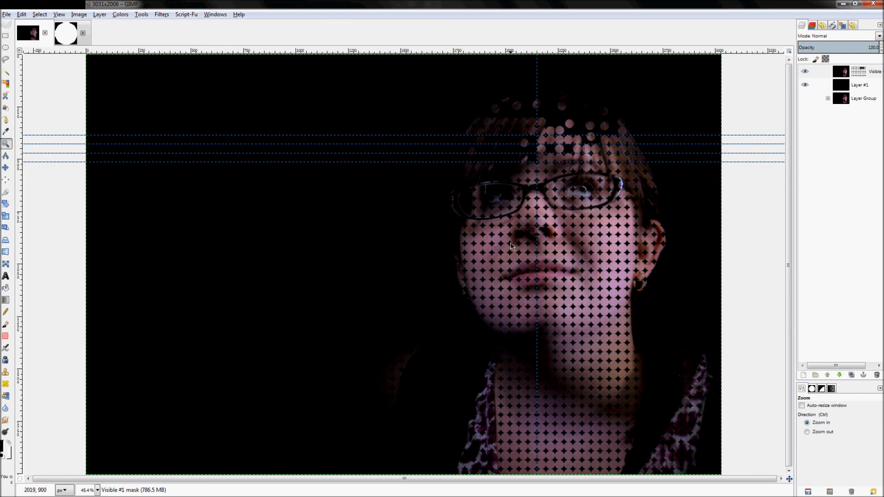